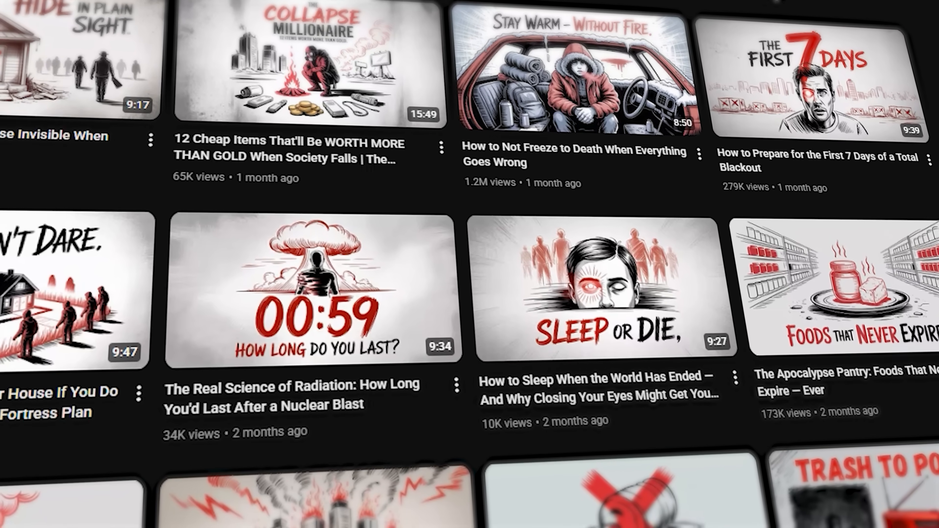
Scroll through the Golpo AI pages and move to the video creation playground
scroll("down", 3)
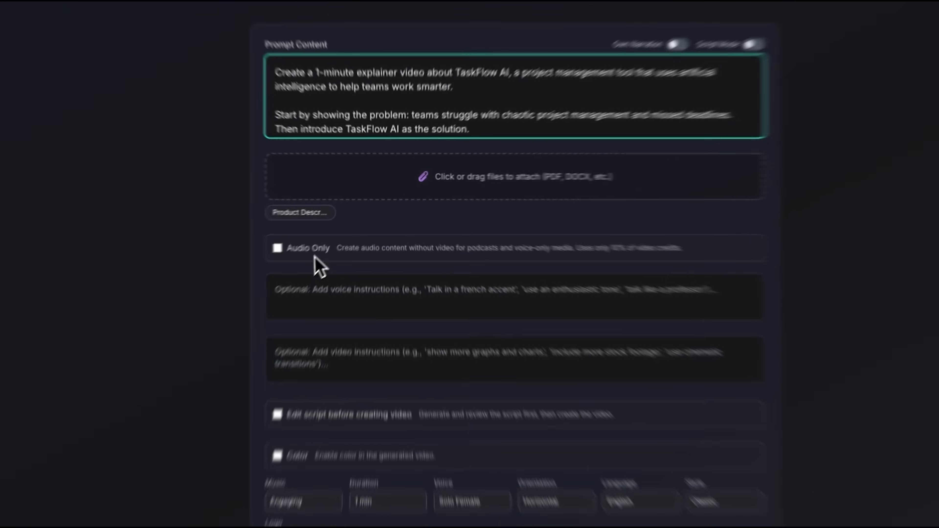
scroll("down", 3)
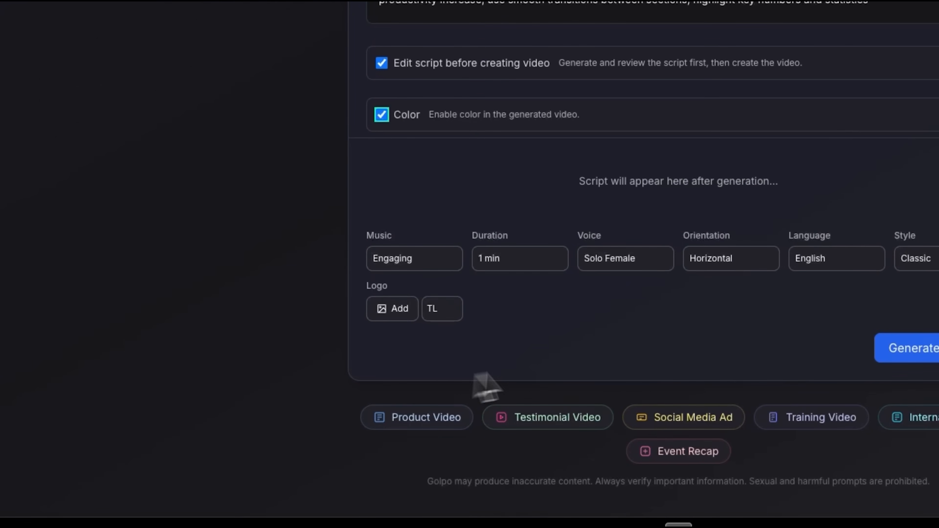
left_click(911, 348)
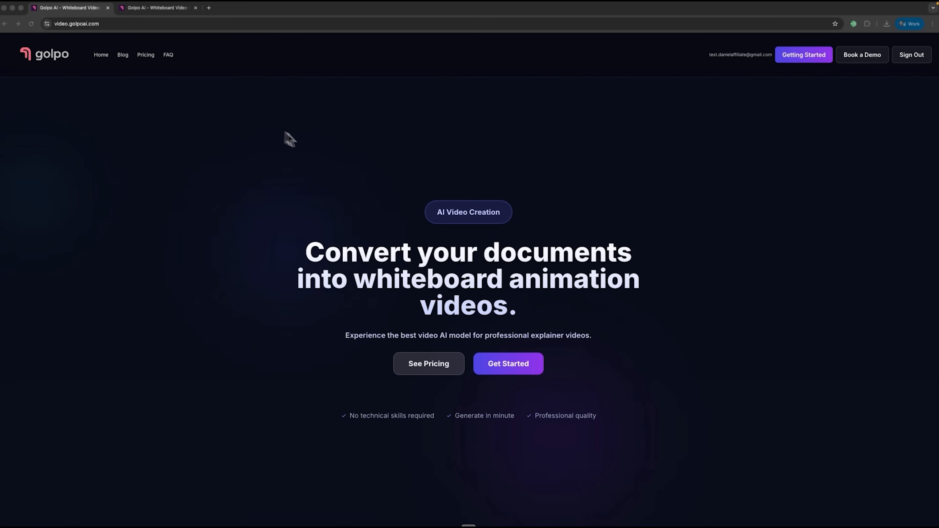
mouse_move(375, 196)
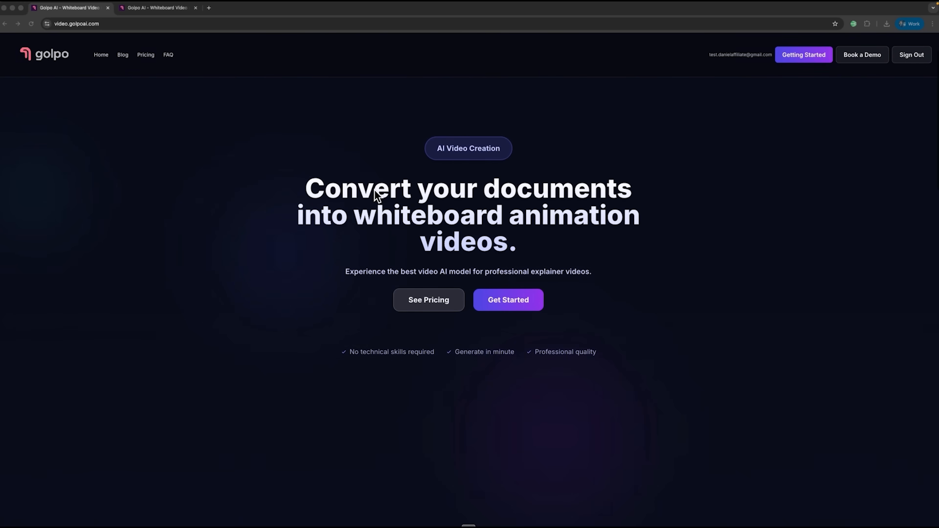
scroll("down", 3)
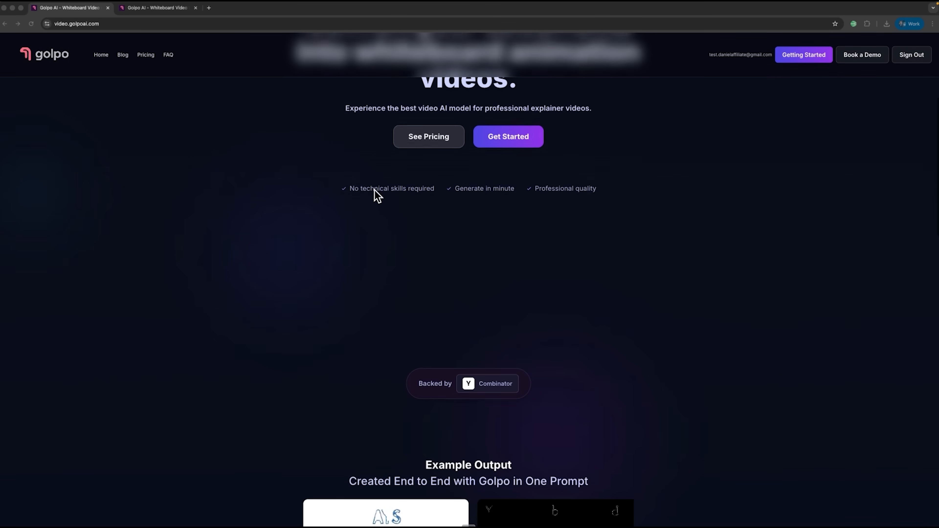
scroll("down", 3)
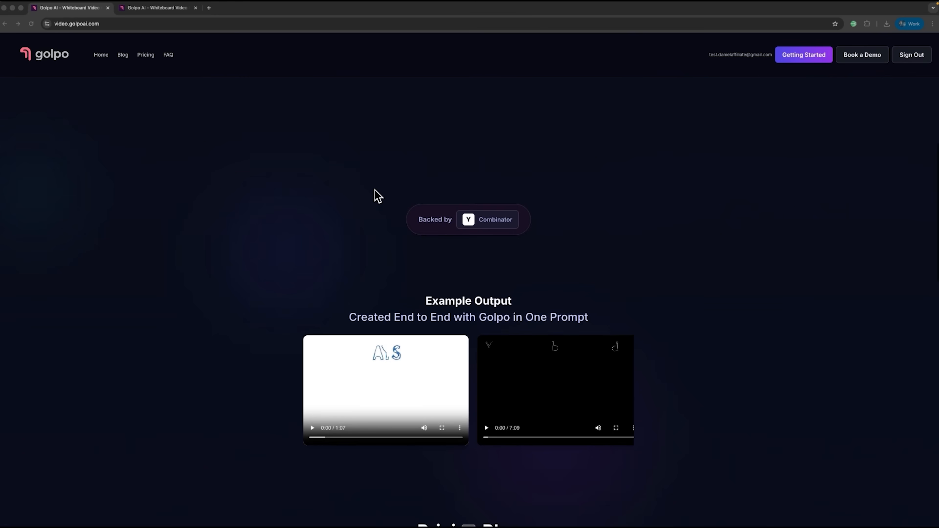
scroll("down", 3)
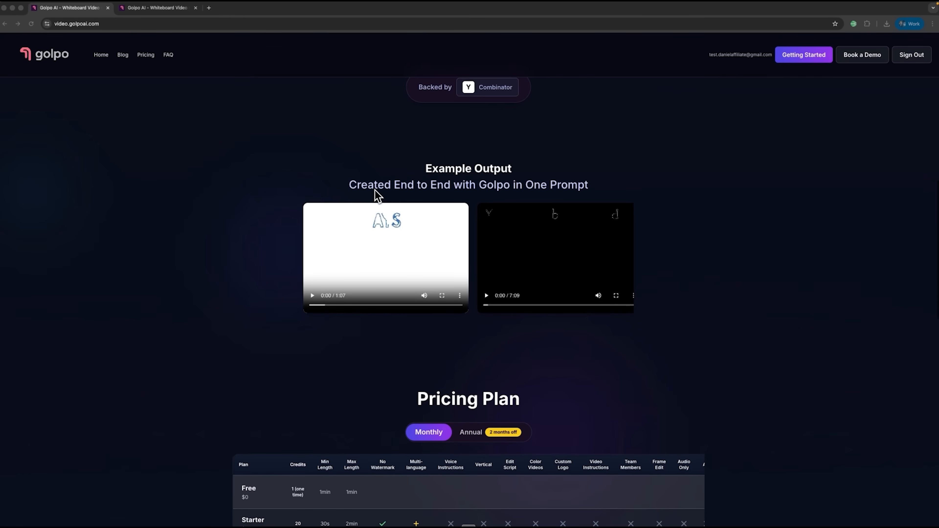
scroll("down", 3)
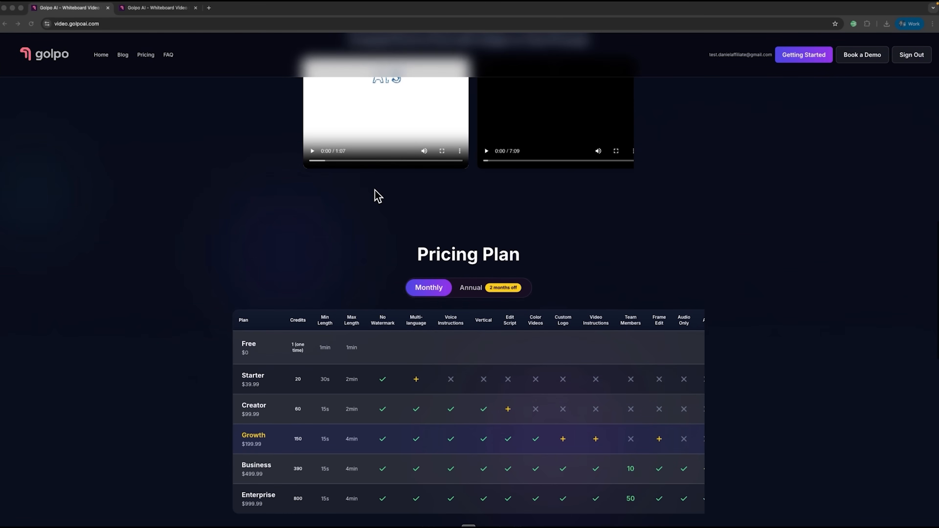
scroll("down", 3)
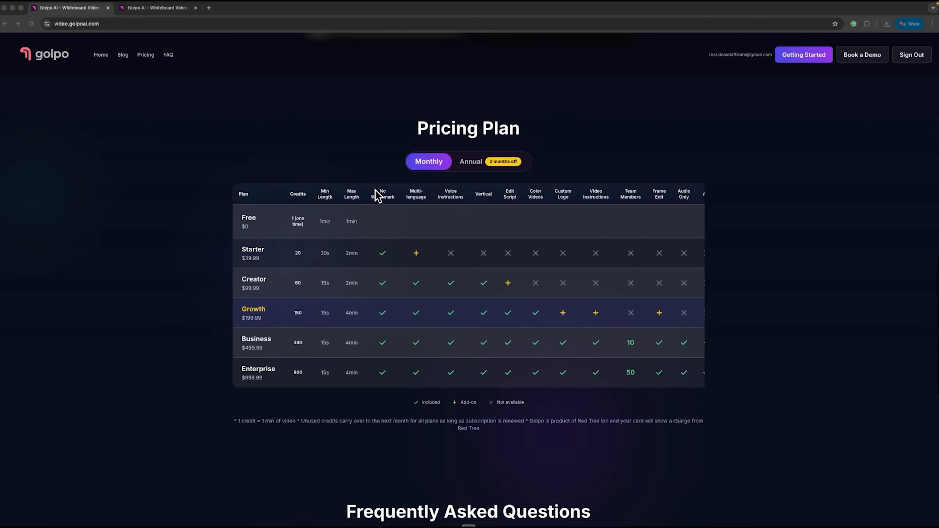
scroll("down", 3)
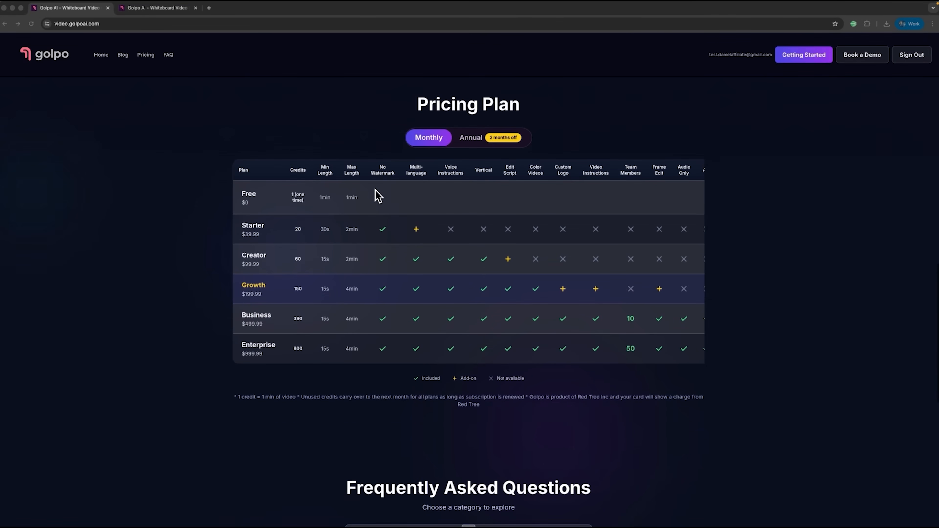
scroll("down", 3)
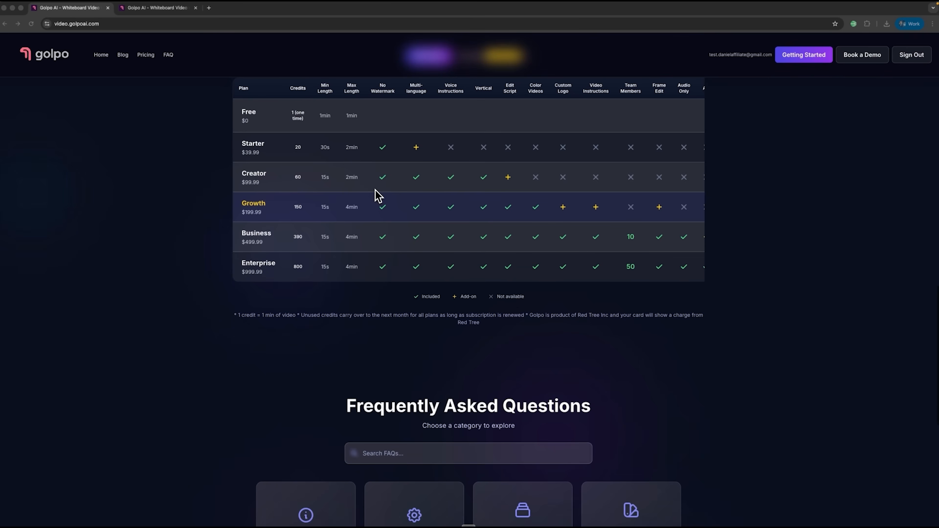
scroll("down", 3)
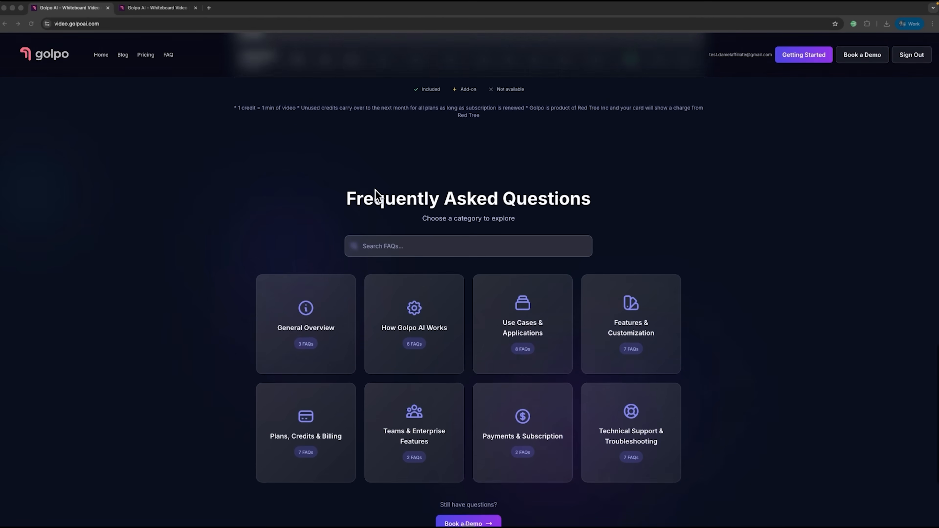
scroll("down", 3)
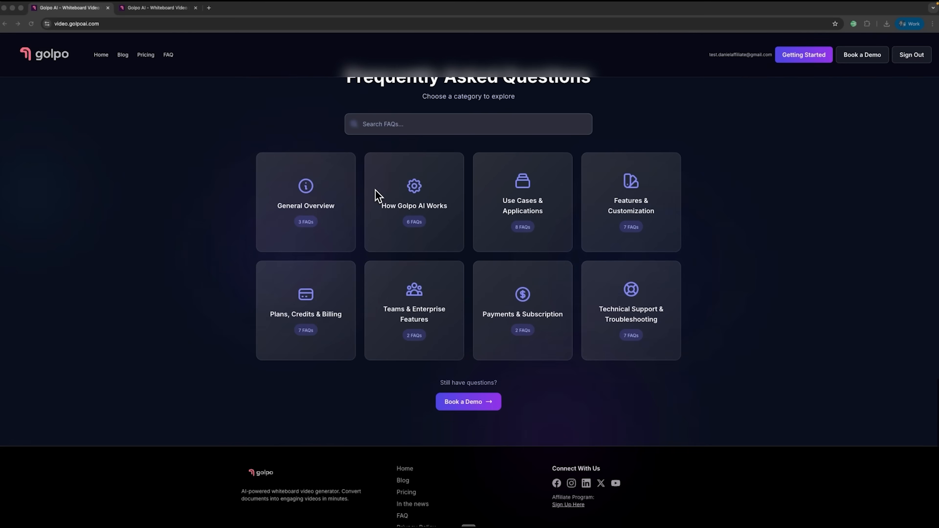
scroll("down", 3)
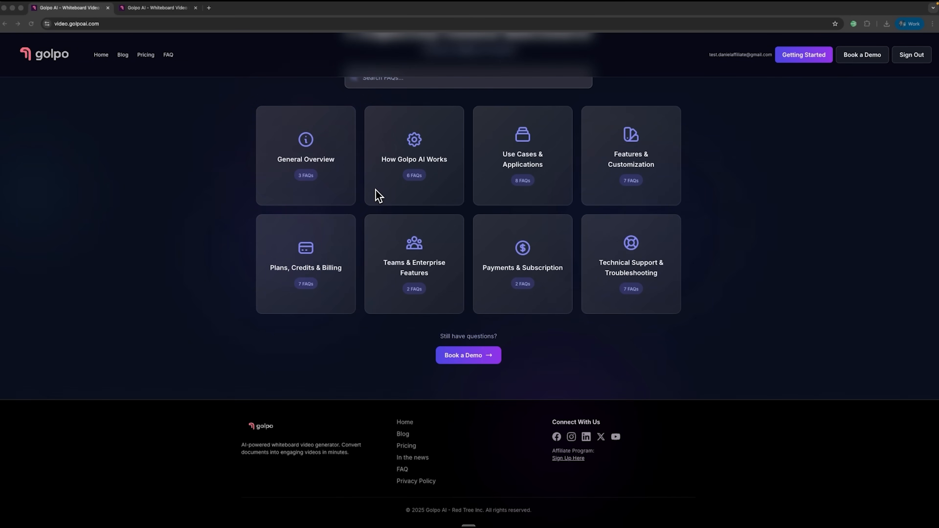
mouse_move(636, 318)
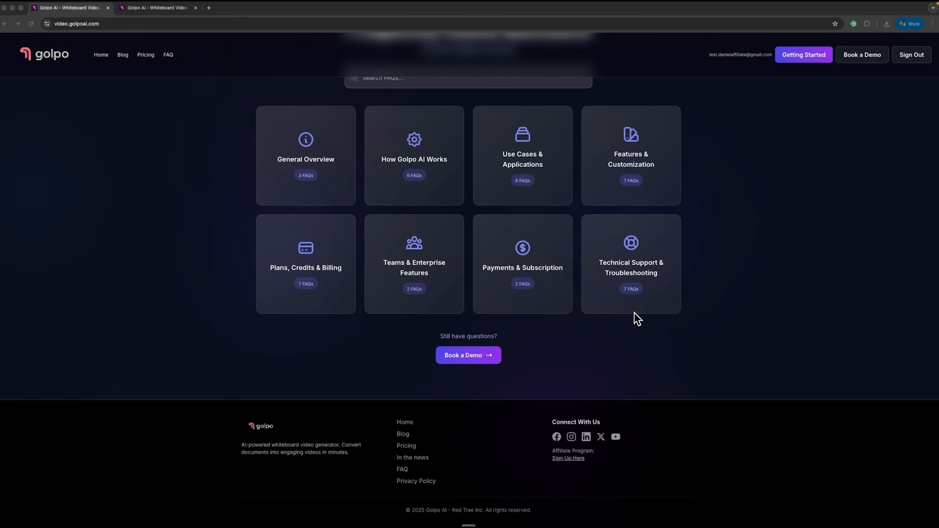
mouse_move(650, 245)
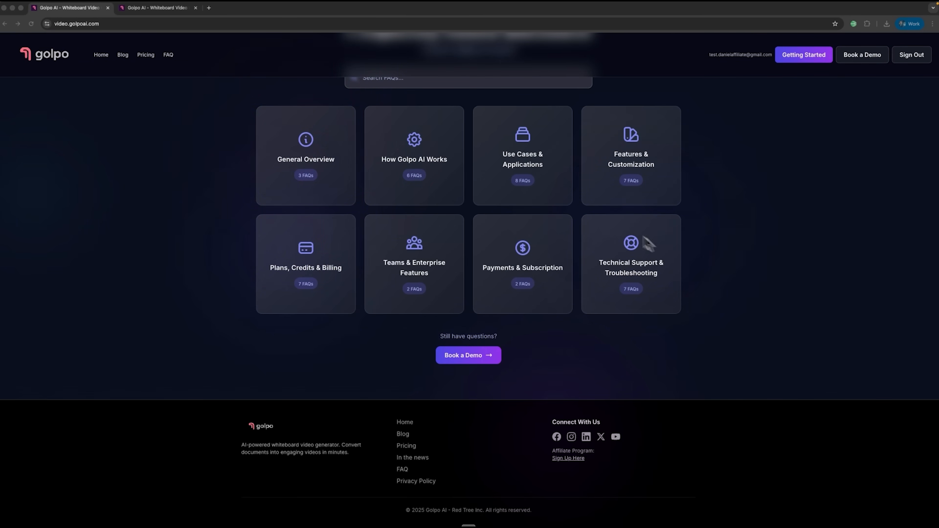
left_click(158, 7)
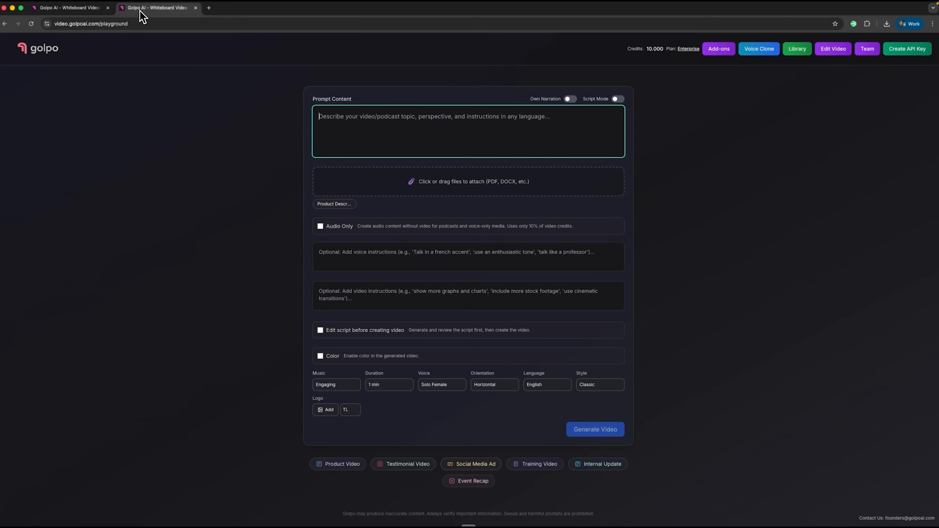
mouse_move(363, 212)
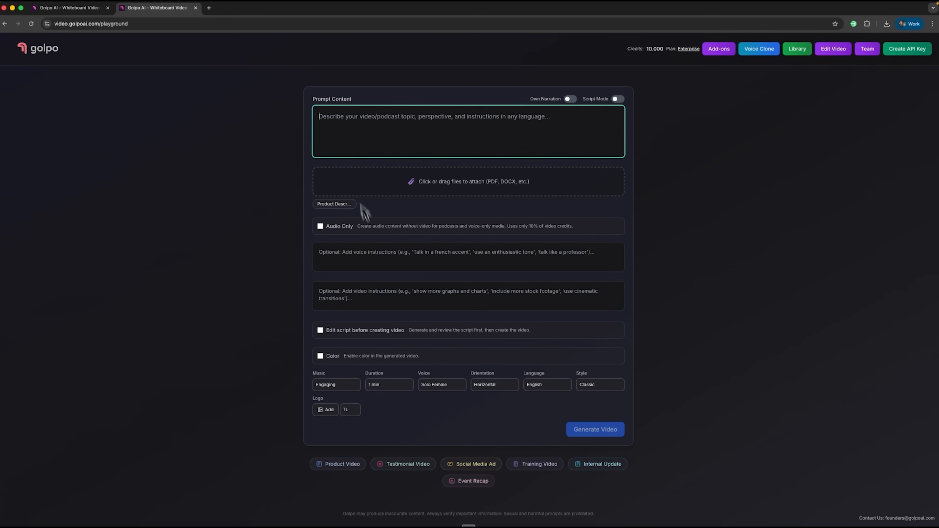
mouse_move(518, 199)
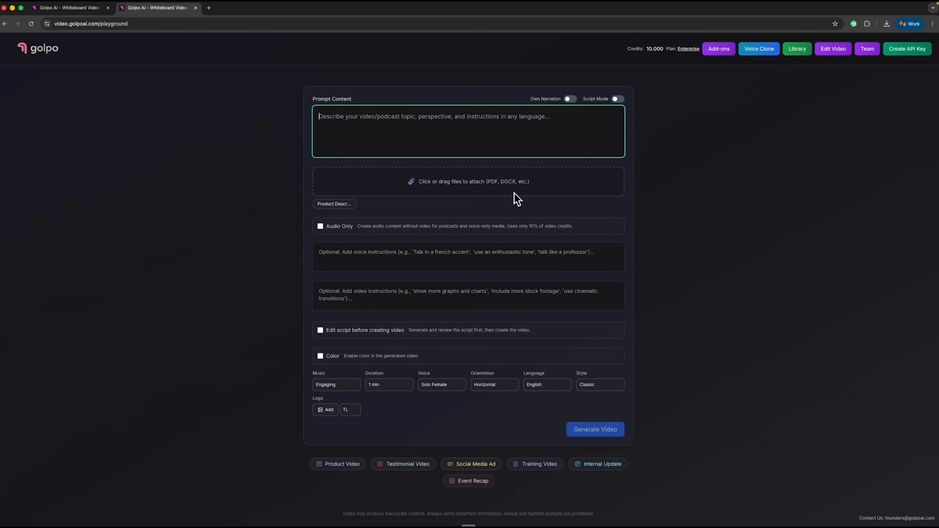
mouse_move(568, 213)
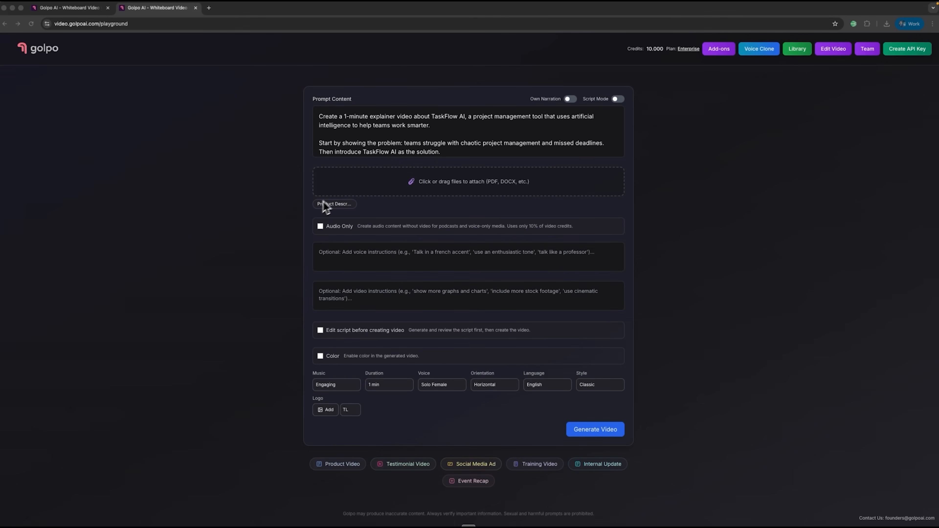
mouse_move(541, 501)
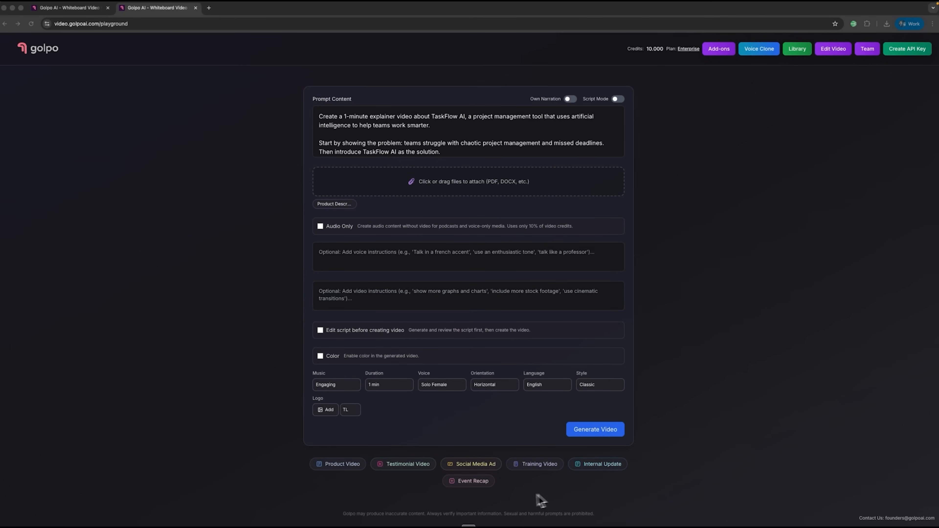
mouse_move(581, 484)
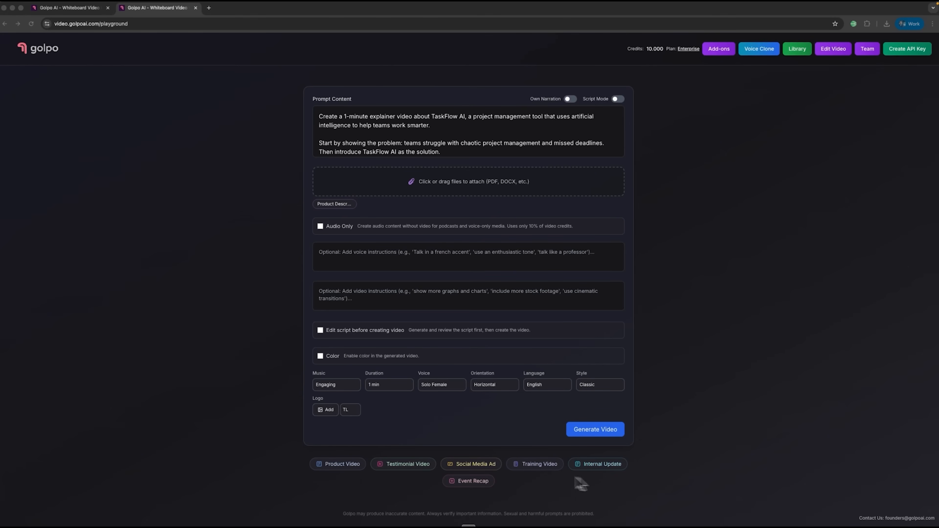
mouse_move(411, 484)
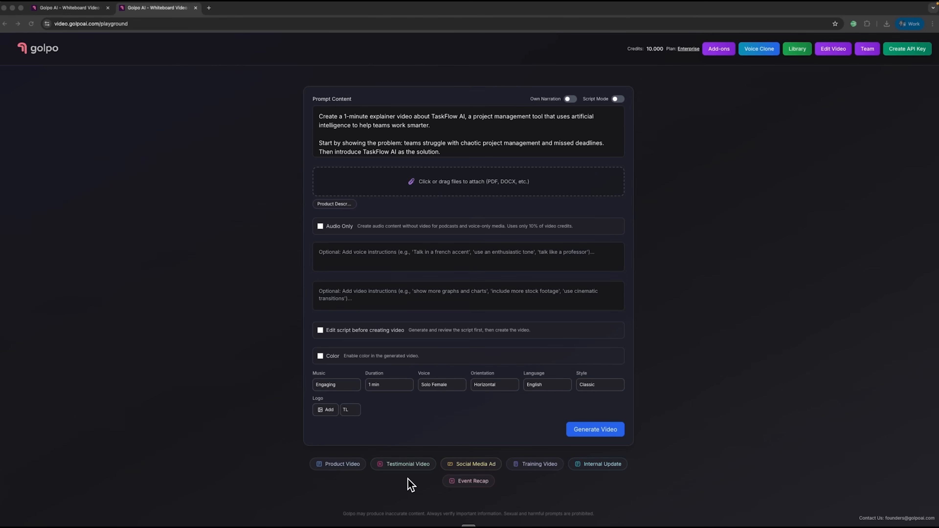
mouse_move(374, 469)
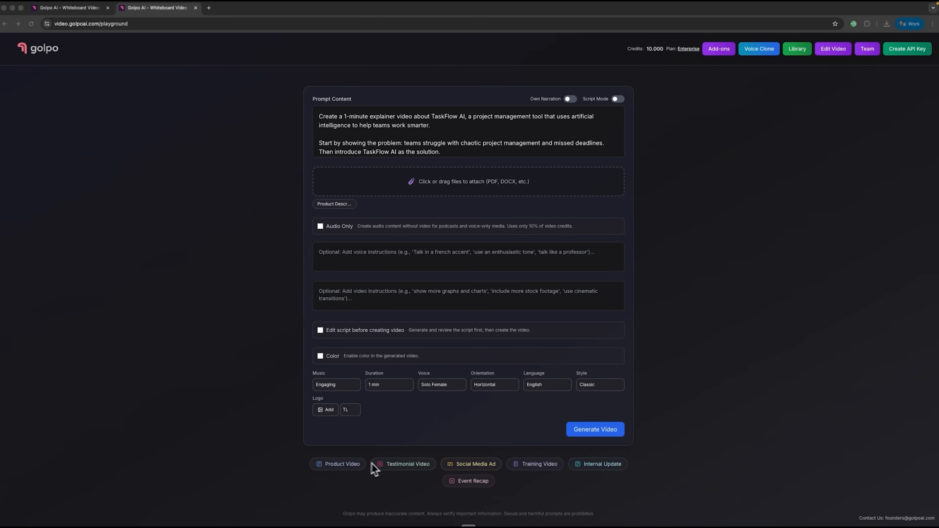
mouse_move(436, 477)
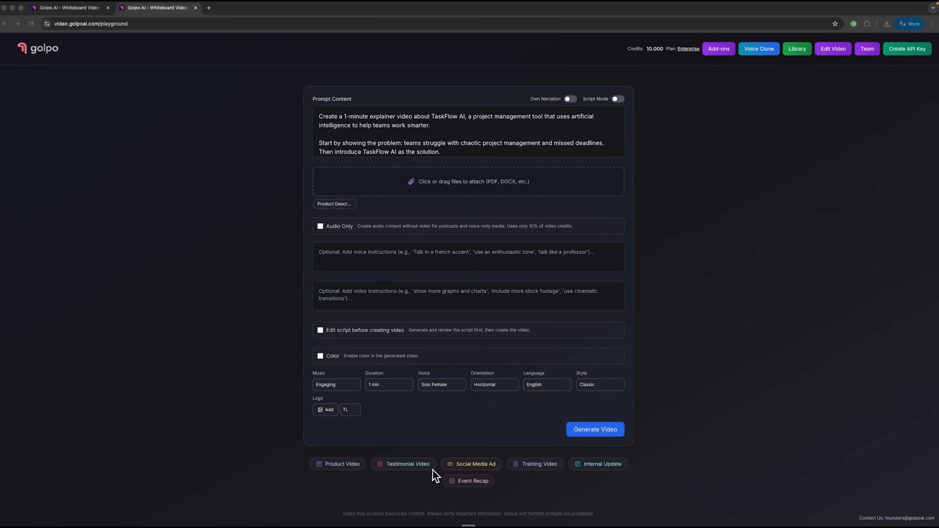
mouse_move(489, 473)
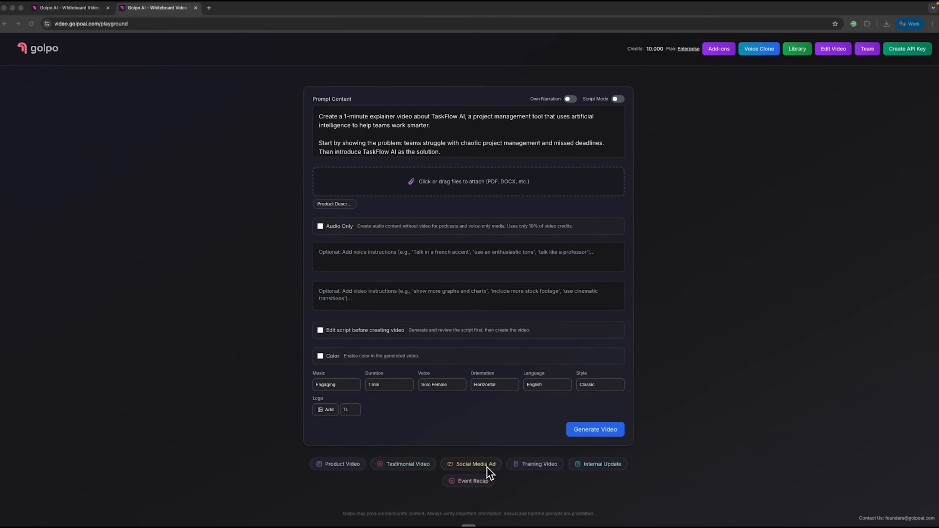
mouse_move(549, 477)
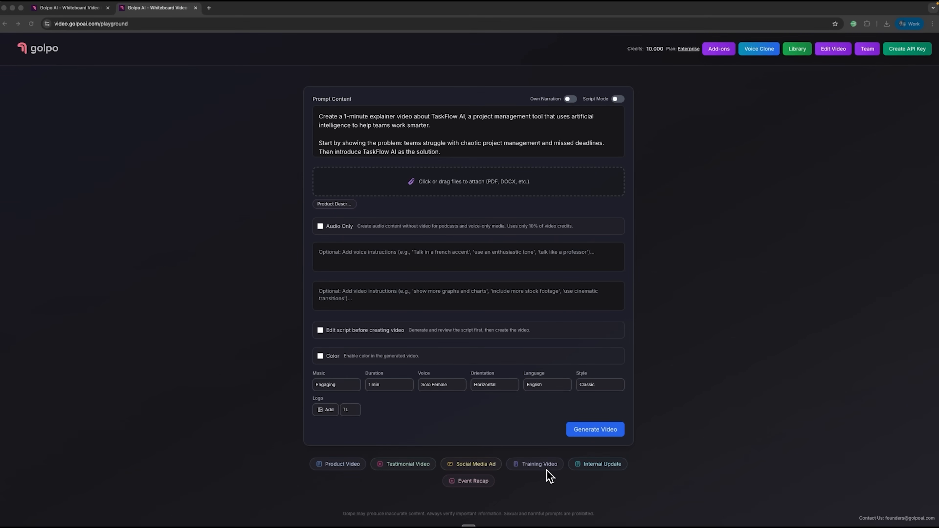
mouse_move(397, 485)
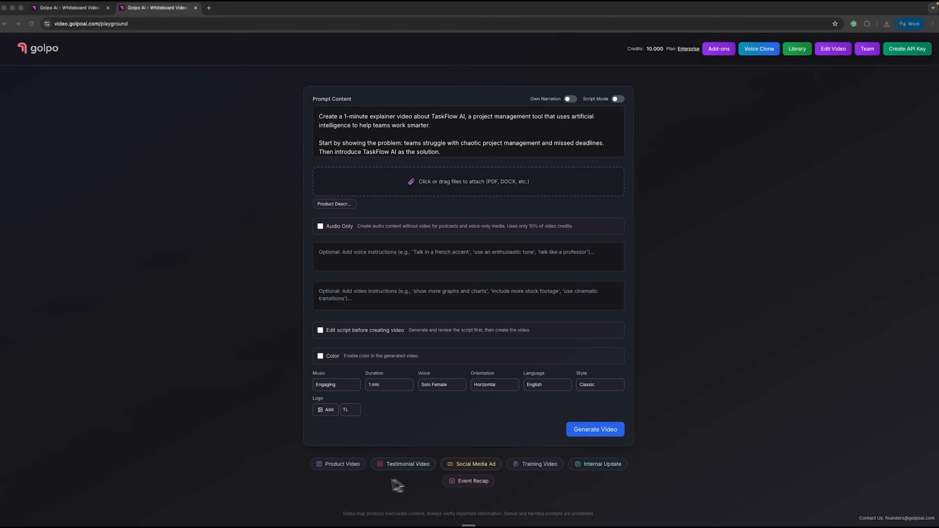
mouse_move(542, 497)
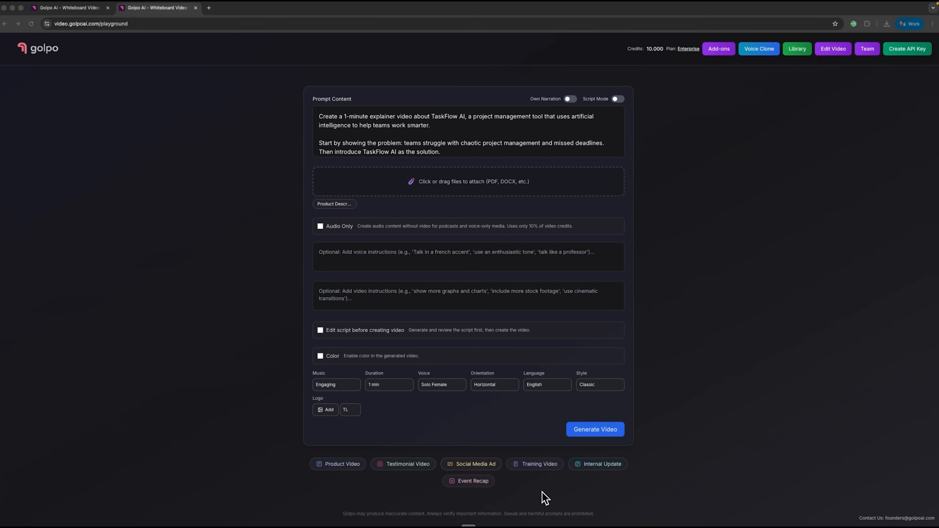
mouse_move(495, 194)
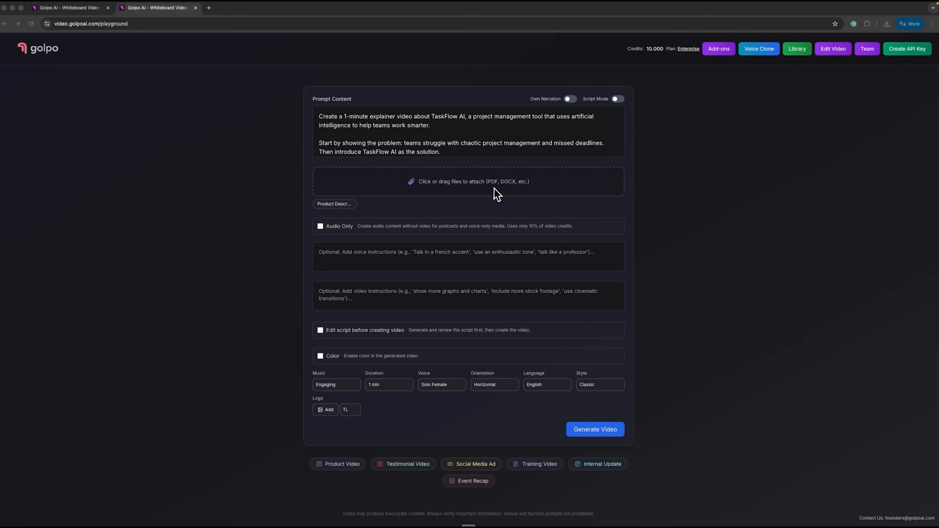
mouse_move(497, 114)
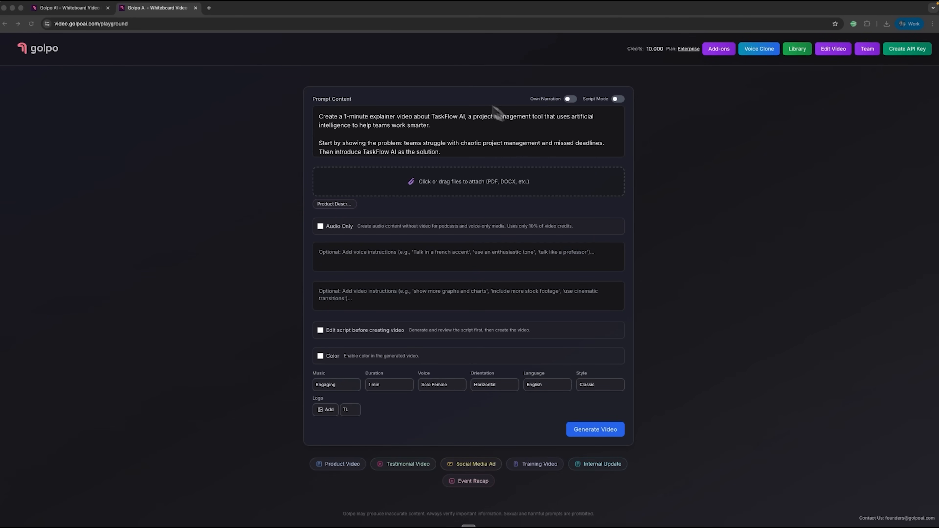
Enter voice instructions for an enthusiastic, confident consultant tone with extra energy on key benefits
left_click(461, 132)
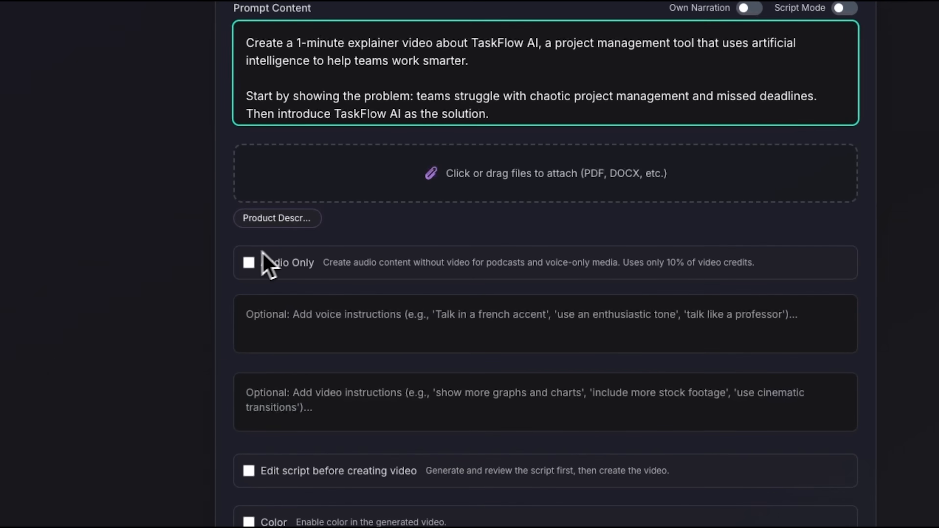
mouse_move(339, 293)
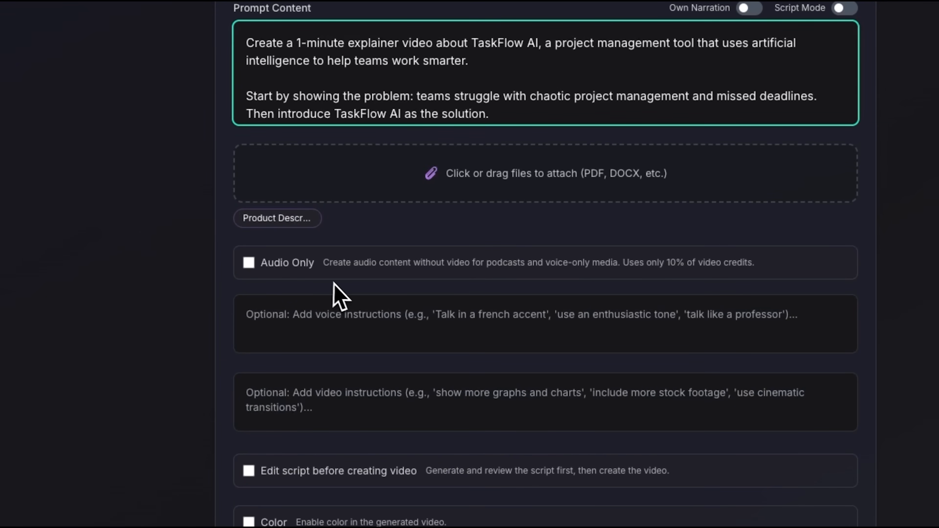
mouse_move(437, 292)
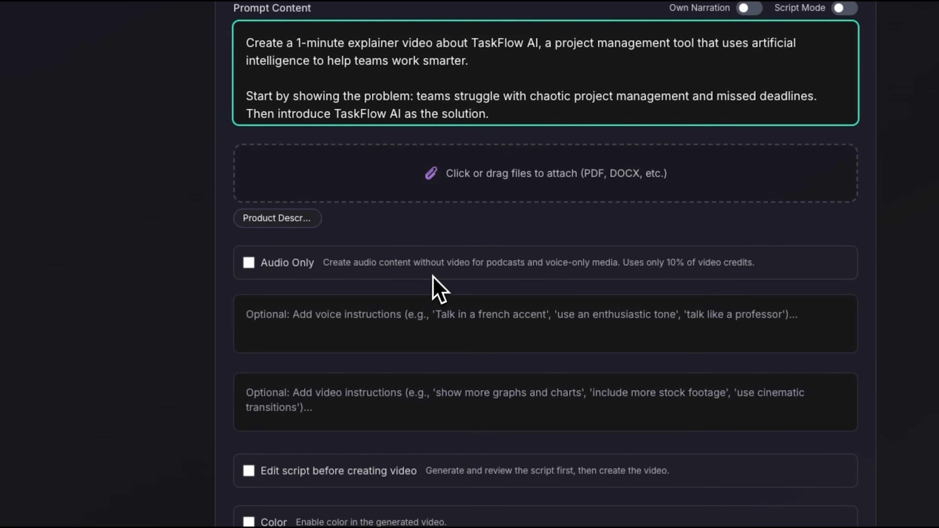
mouse_move(473, 282)
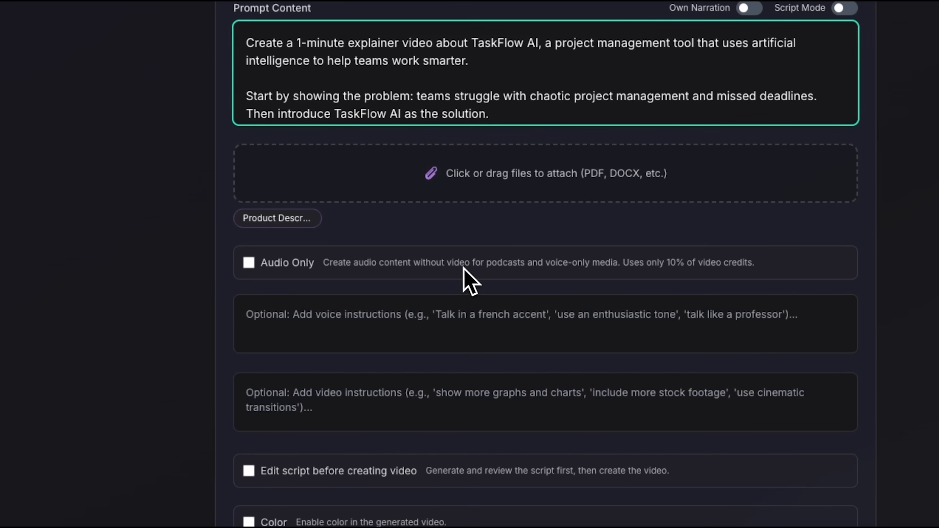
mouse_move(410, 272)
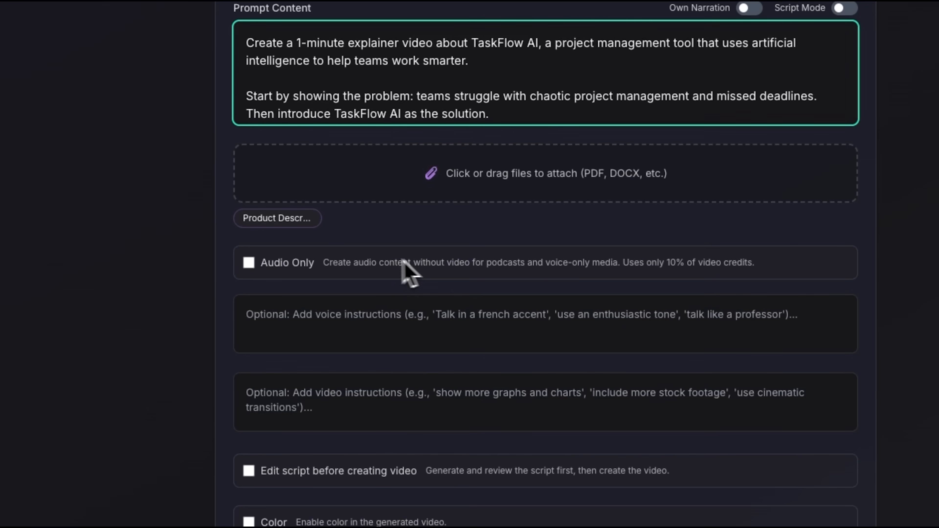
scroll("down", 3)
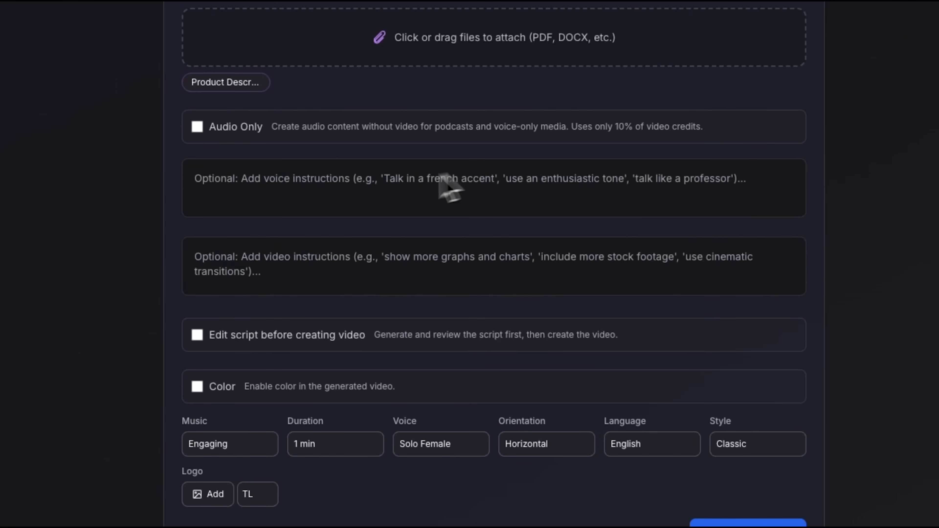
mouse_move(416, 162)
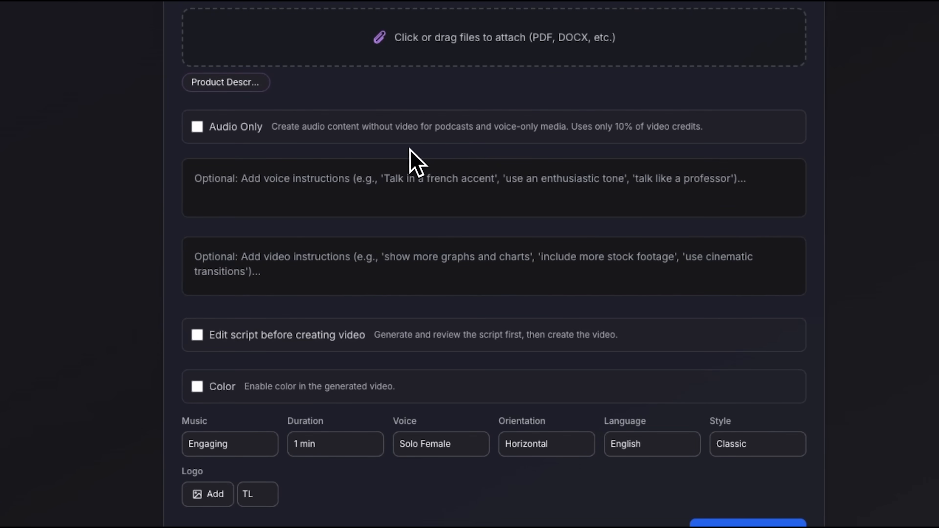
mouse_move(433, 144)
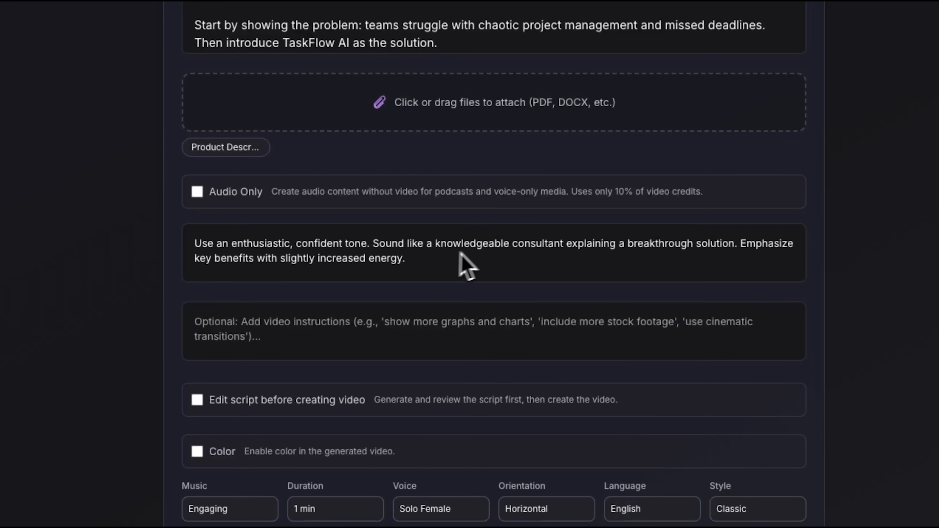
mouse_move(470, 276)
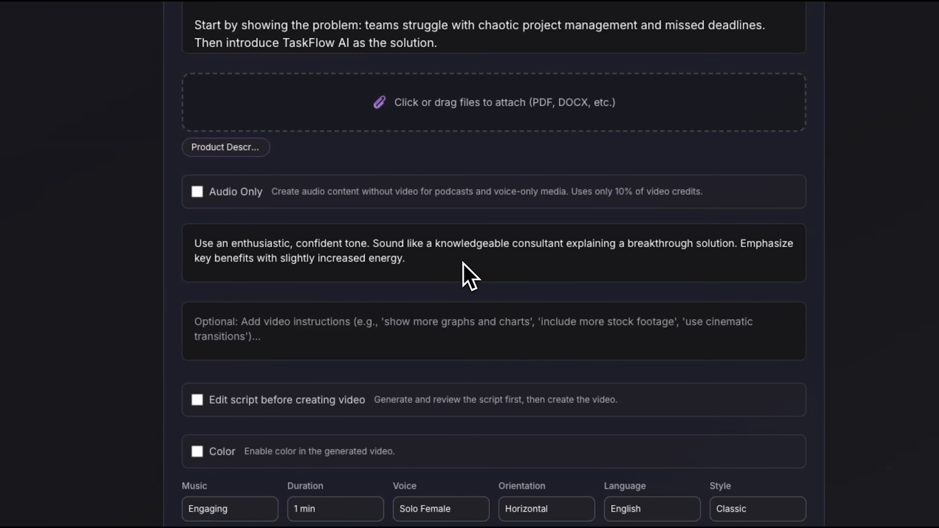
mouse_move(428, 258)
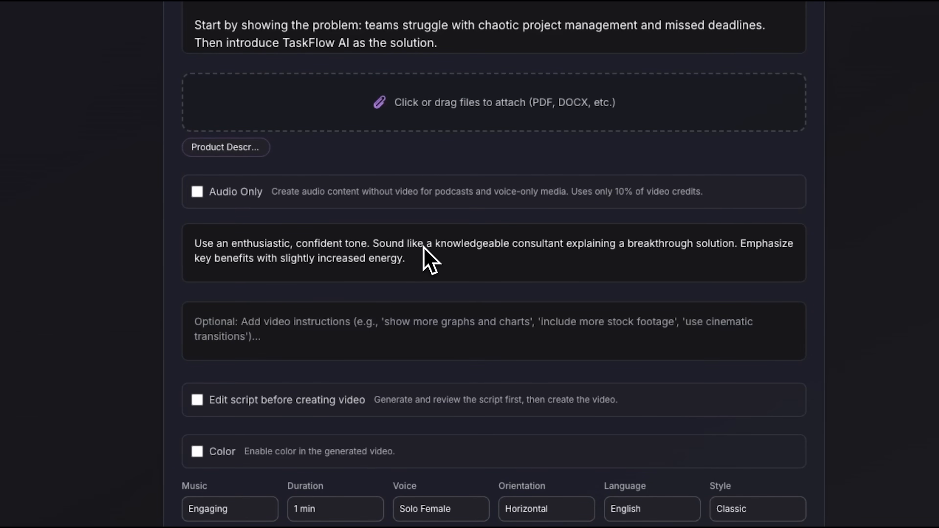
mouse_move(393, 257)
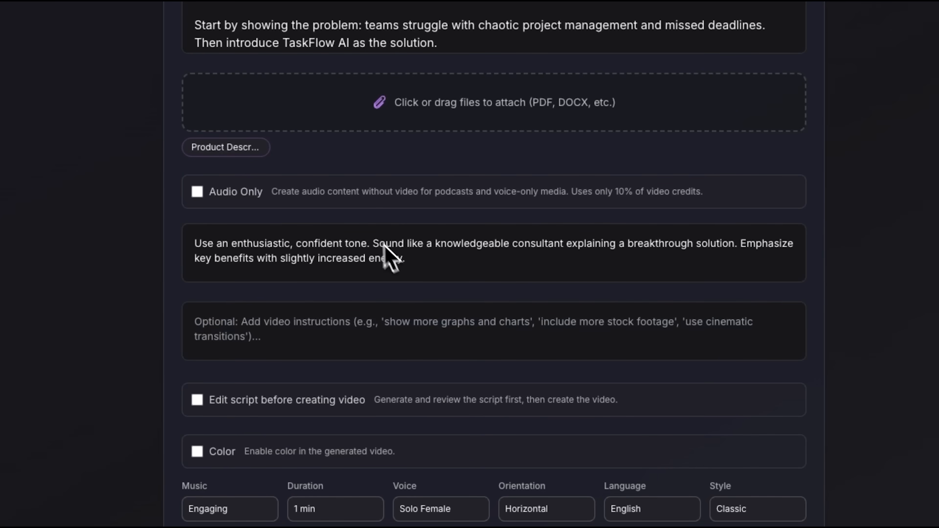
mouse_move(371, 282)
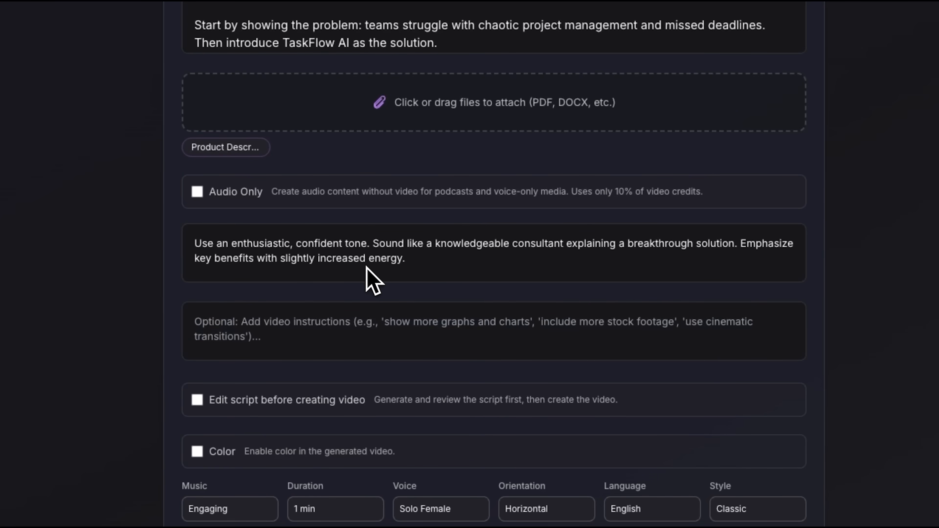
mouse_move(293, 363)
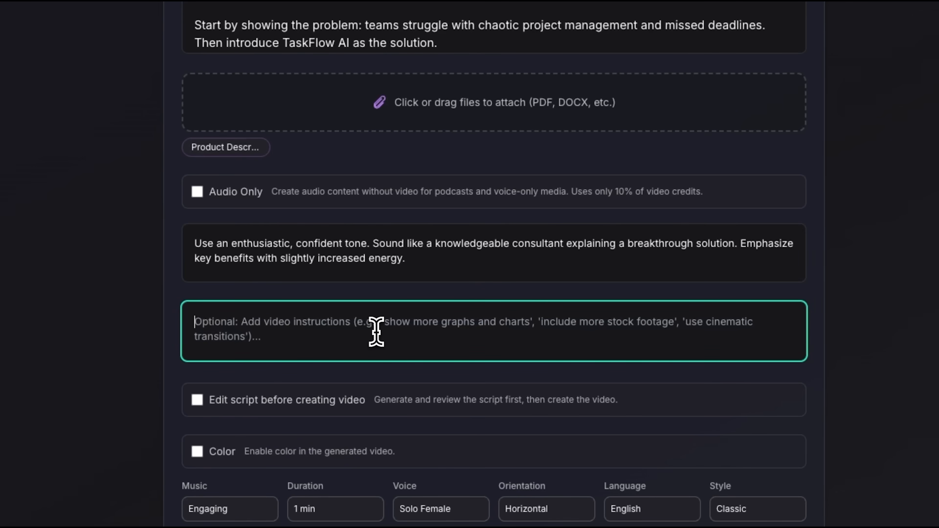
Add video instructions for animated feature icons, a 3-step workflow diagram, productivity bar chart, smooth transitions and highlighted statistics
type("Show animated icons for each feature, include a simple workflow diagram for the 3-step process, add a bar chart showing productivity increase, use smooth transitions between sections, highlight key numbers and statistics")
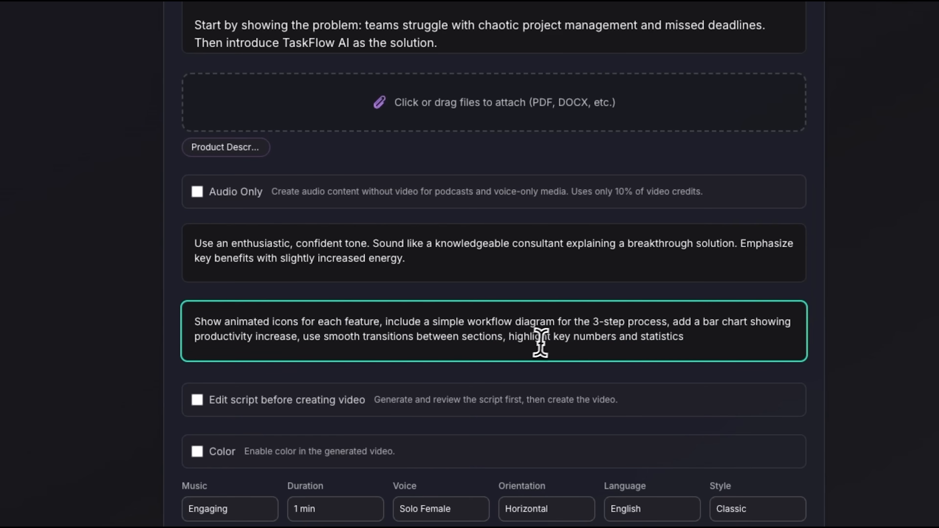
mouse_move(572, 348)
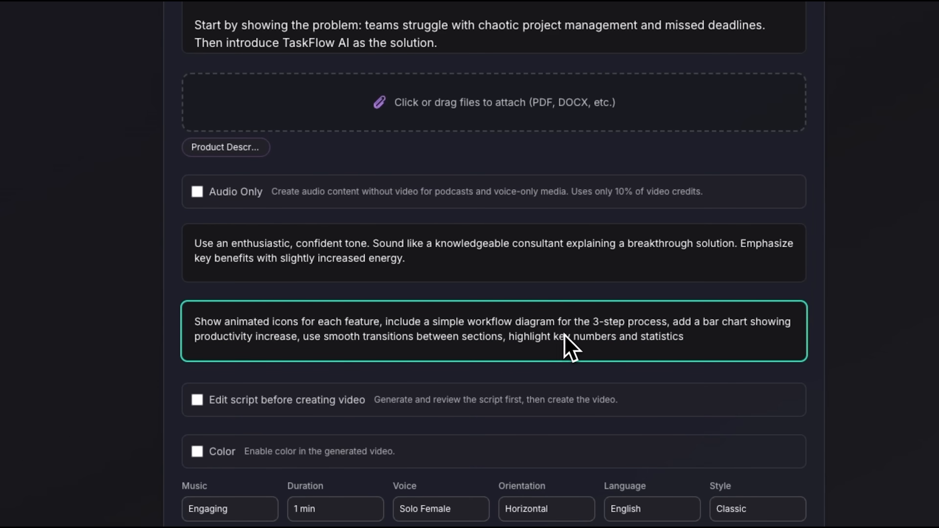
mouse_move(586, 352)
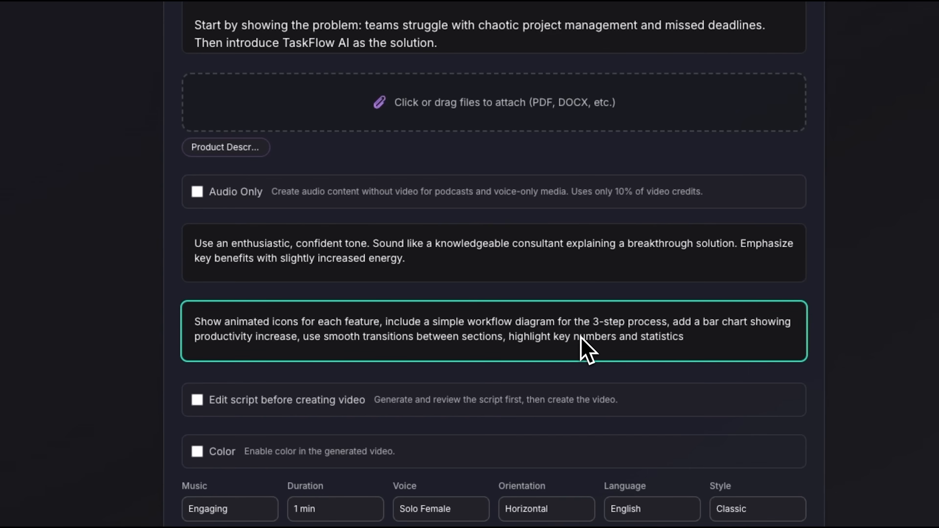
mouse_move(615, 352)
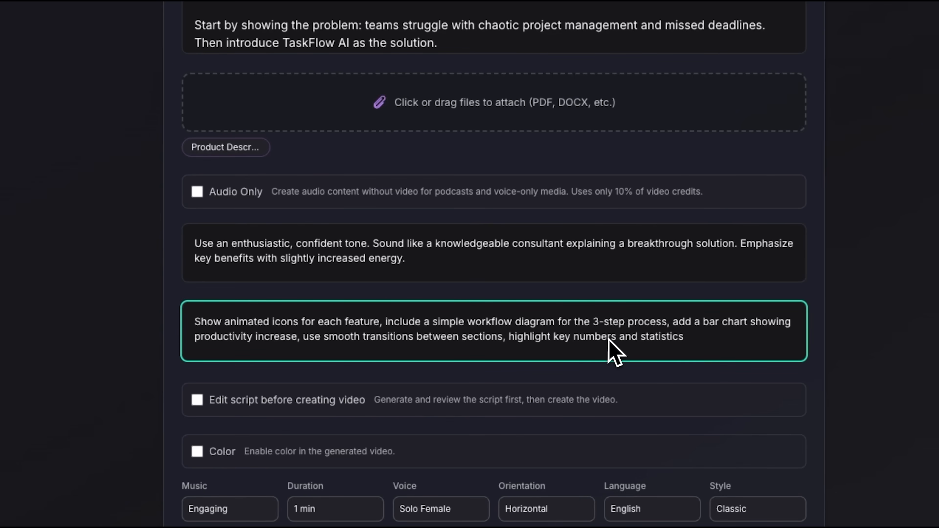
mouse_move(628, 369)
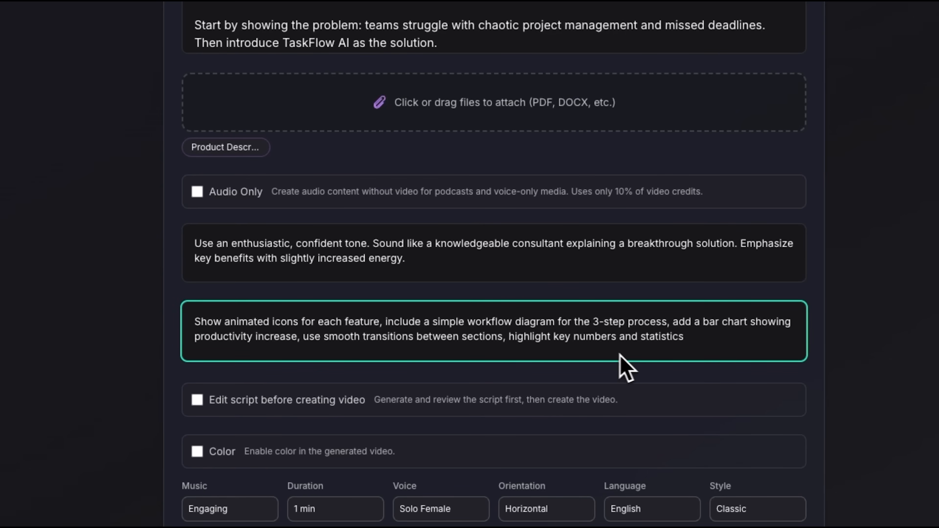
mouse_move(691, 366)
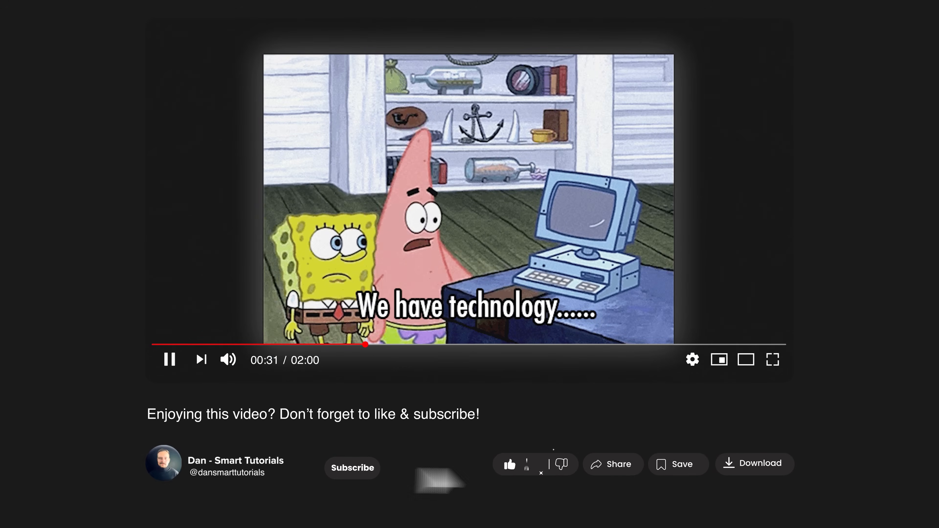
left_click(352, 468)
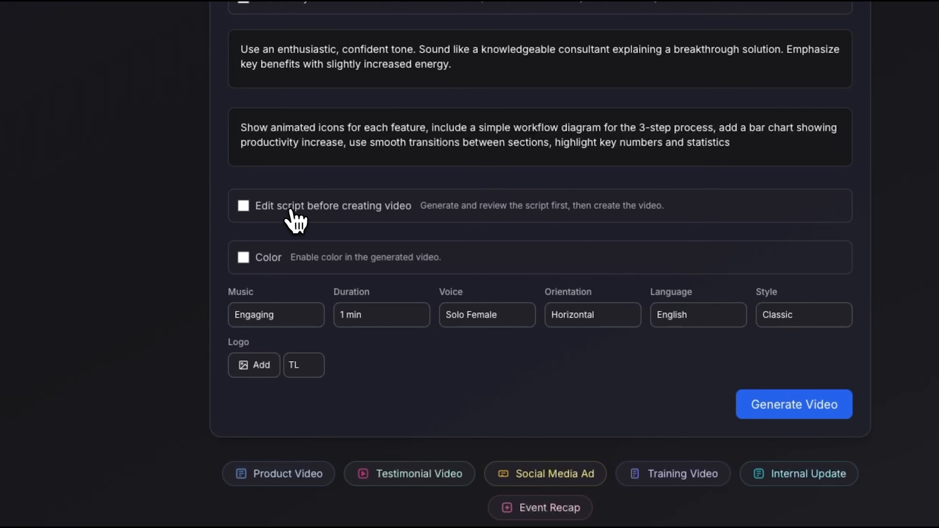
Enable 'Edit script before creating video' and turn on Color for the video
left_click(243, 206)
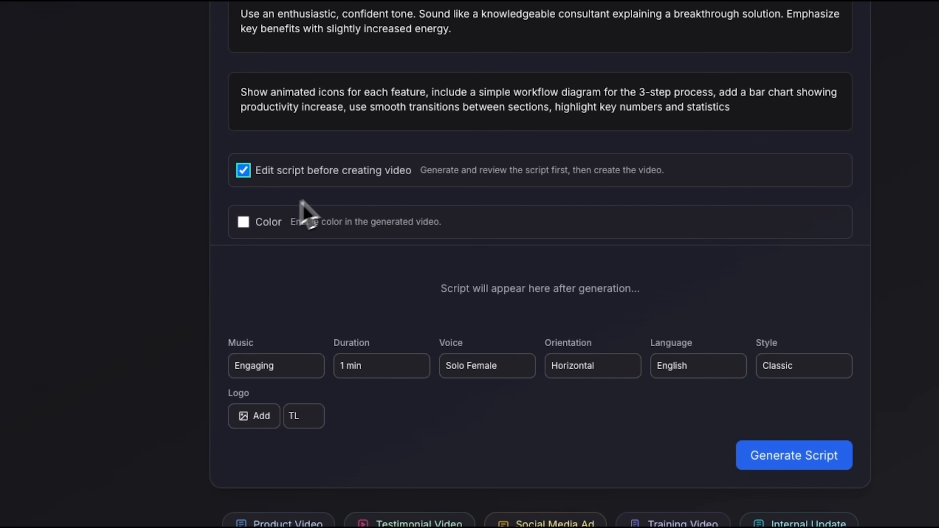
mouse_move(438, 180)
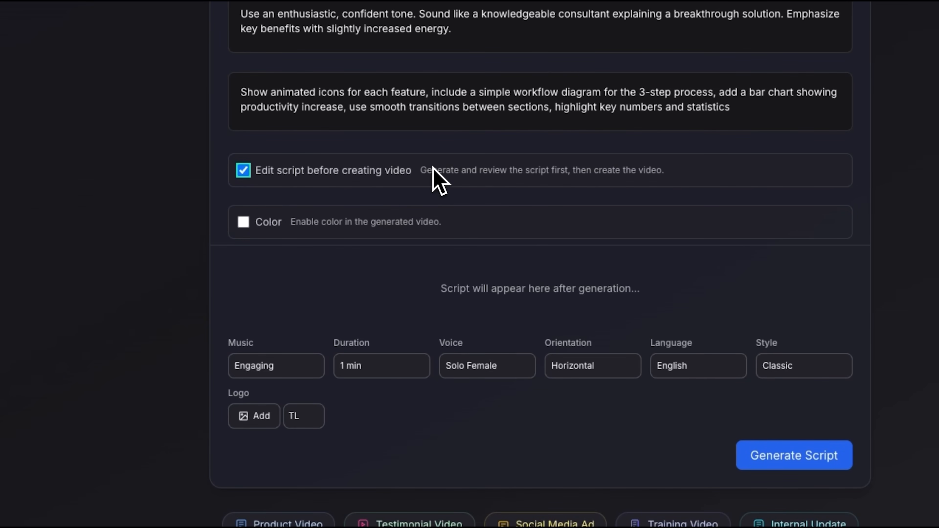
mouse_move(401, 179)
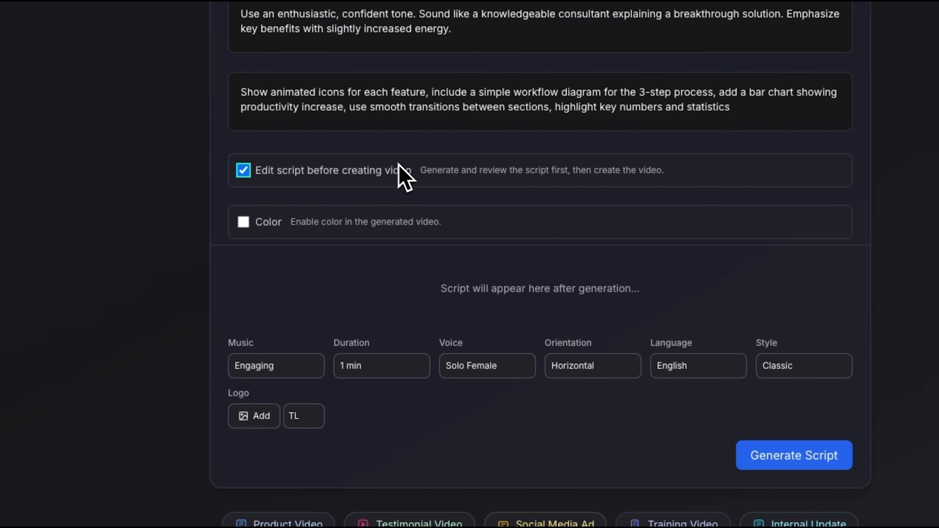
mouse_move(440, 182)
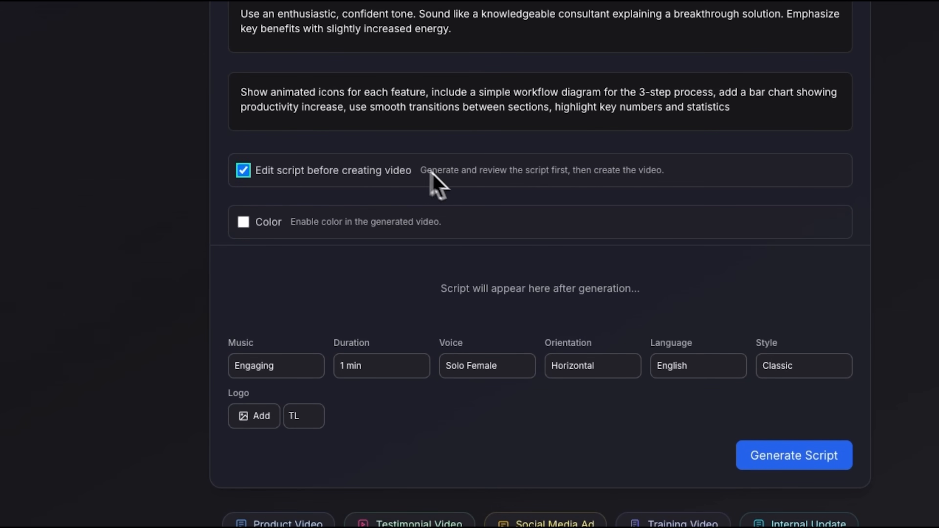
mouse_move(451, 176)
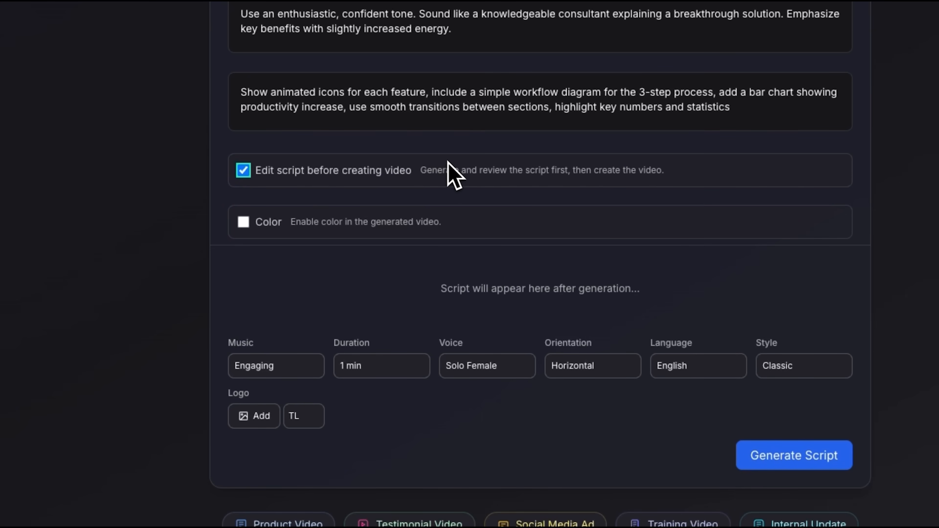
left_click(243, 222)
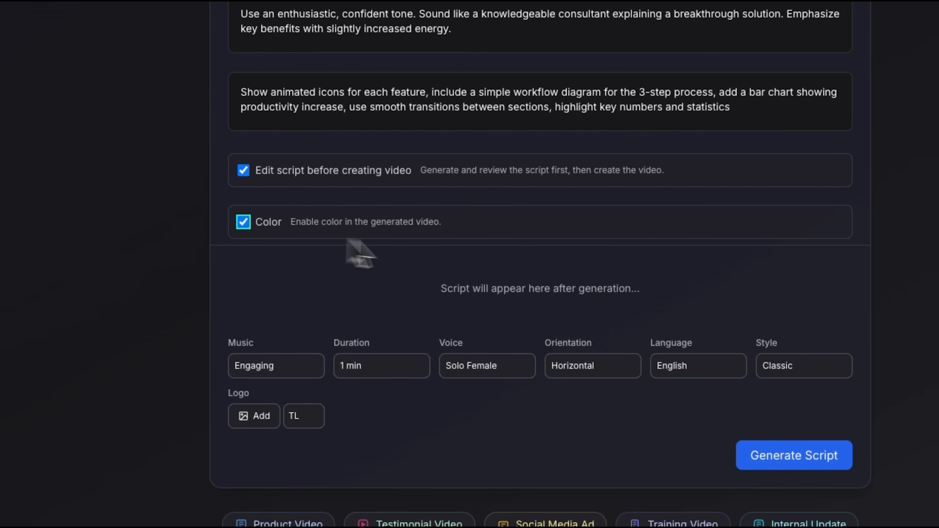
scroll("down", 3)
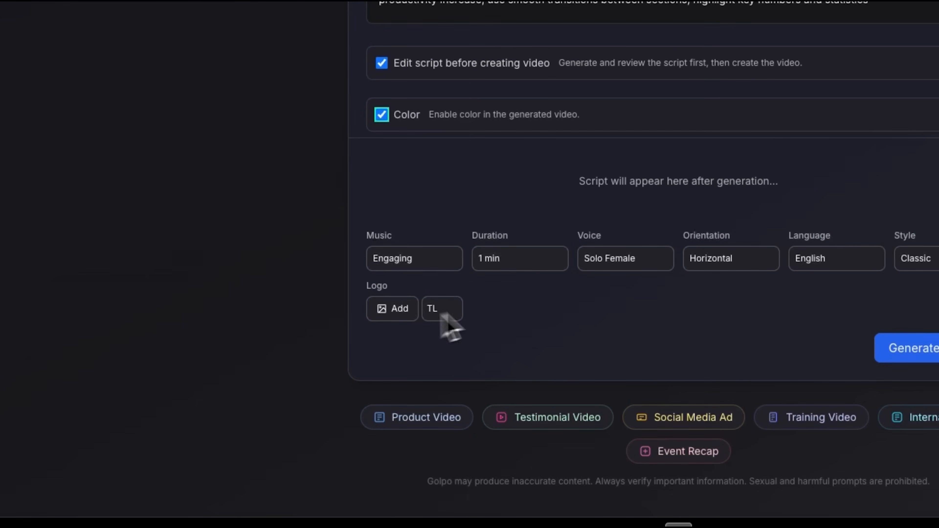
mouse_move(520, 294)
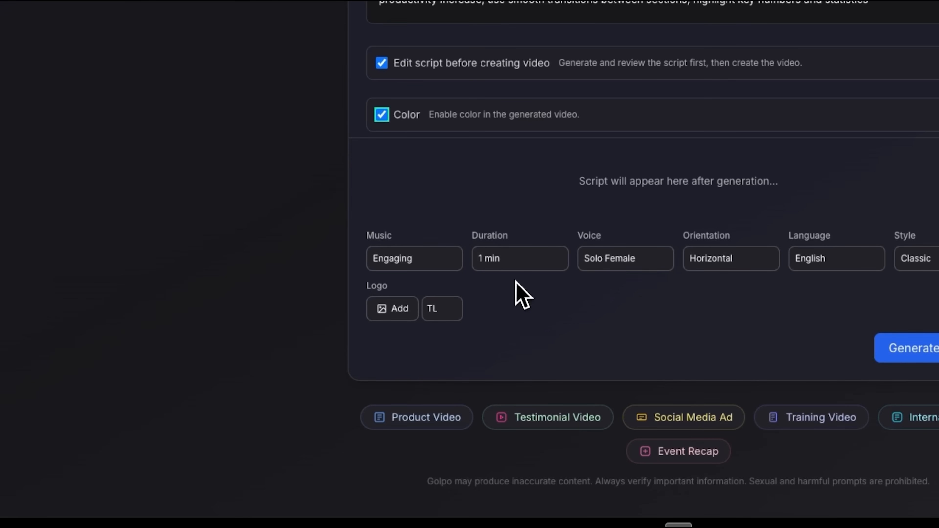
mouse_move(455, 296)
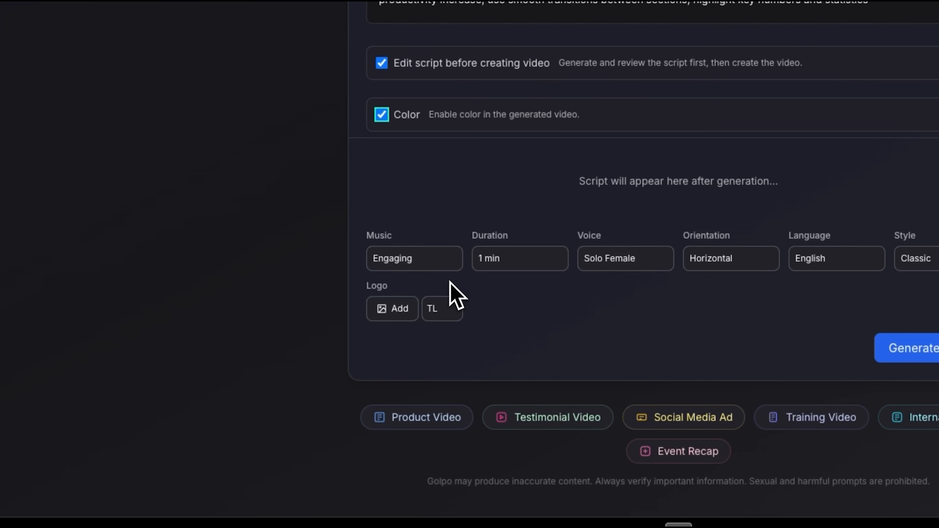
mouse_move(433, 276)
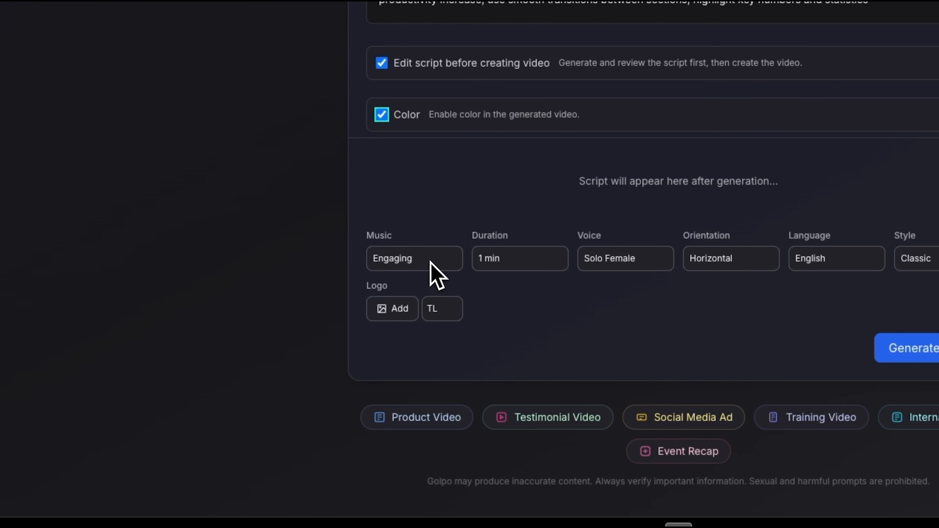
left_click(836, 258)
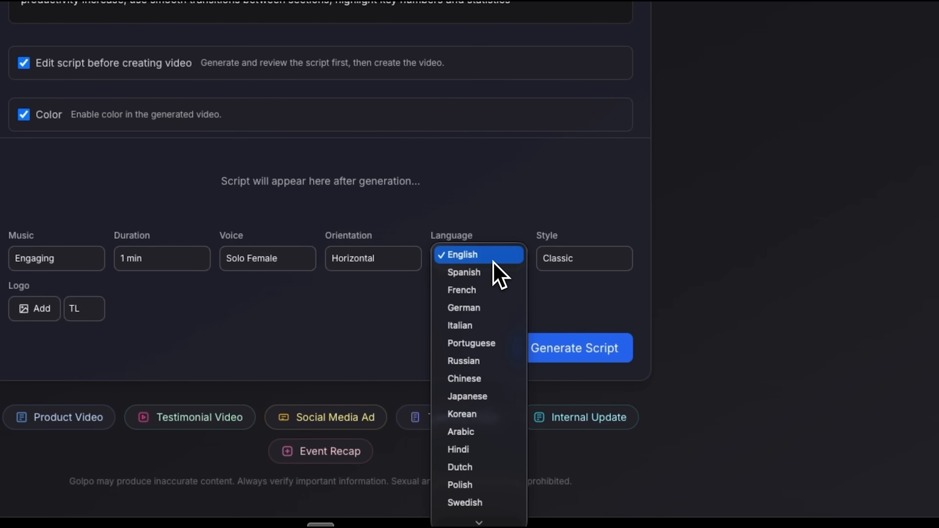
mouse_move(494, 348)
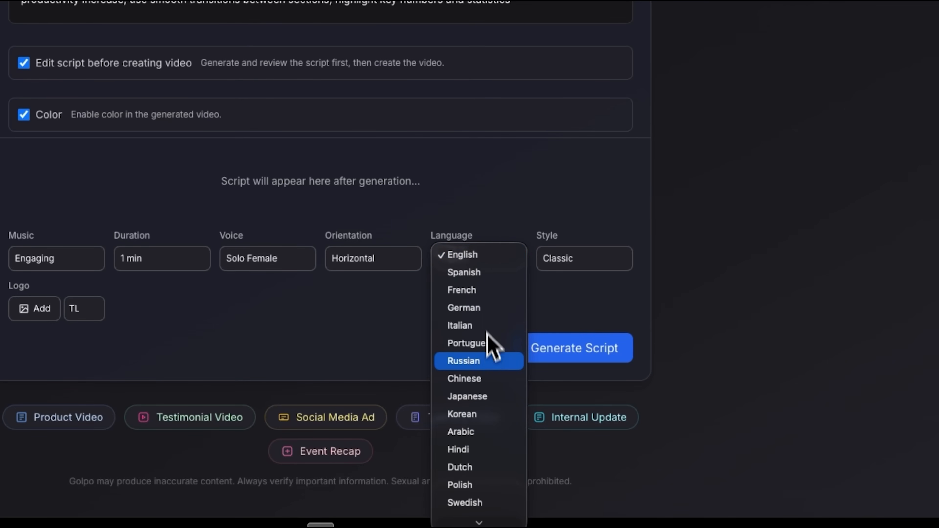
scroll("down", 3)
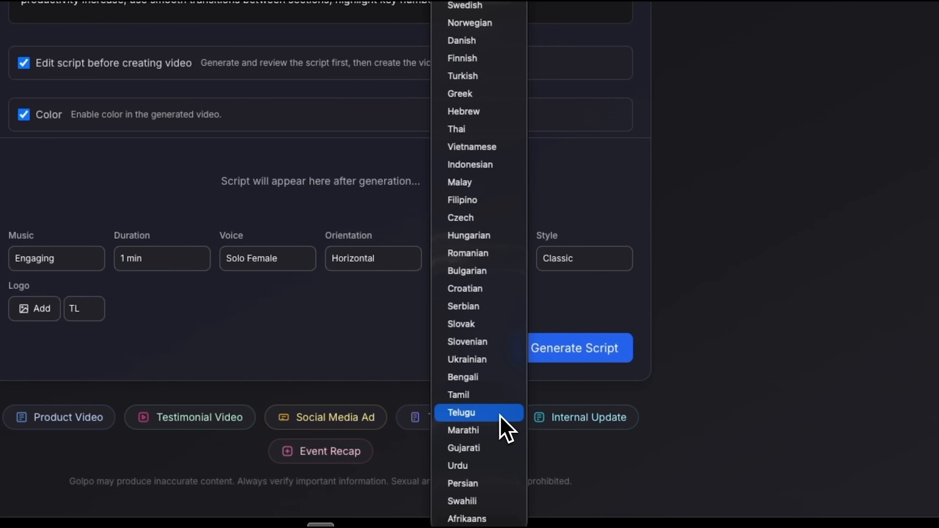
mouse_move(623, 329)
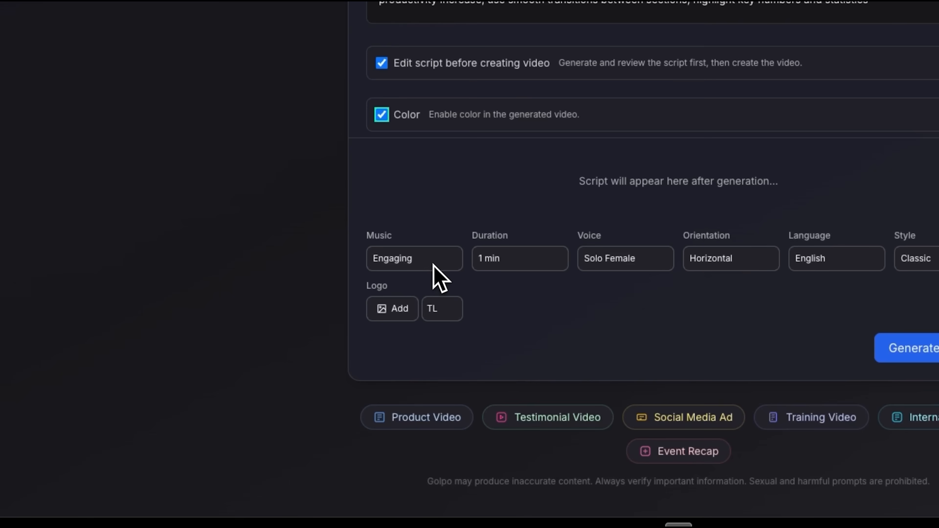
mouse_move(563, 273)
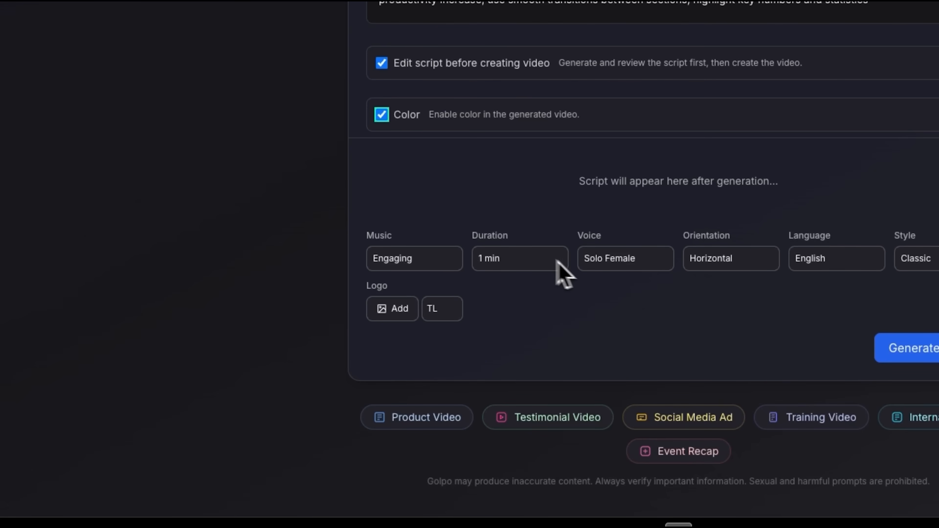
mouse_move(550, 285)
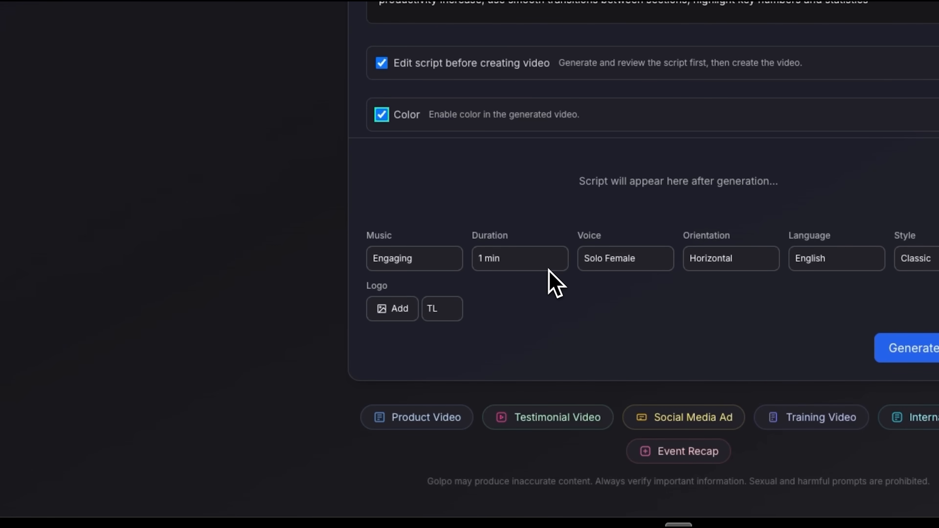
mouse_move(614, 285)
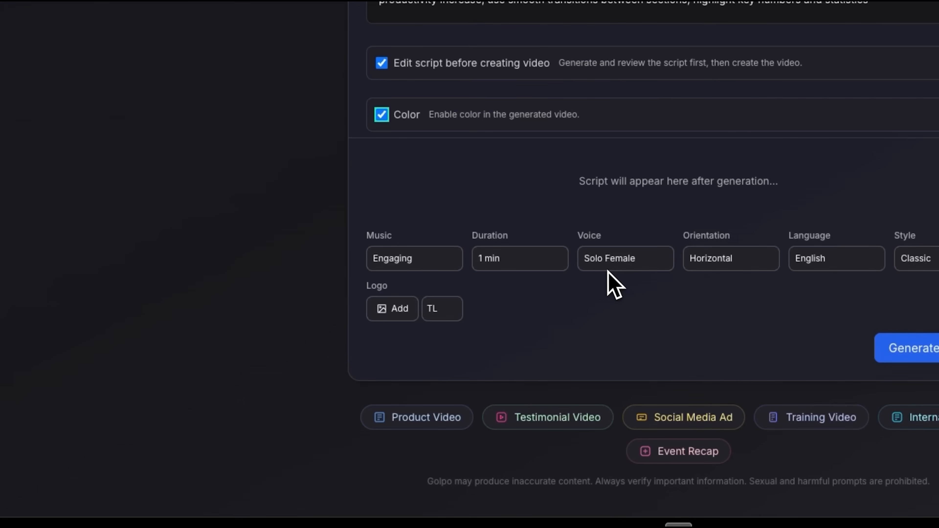
mouse_move(620, 279)
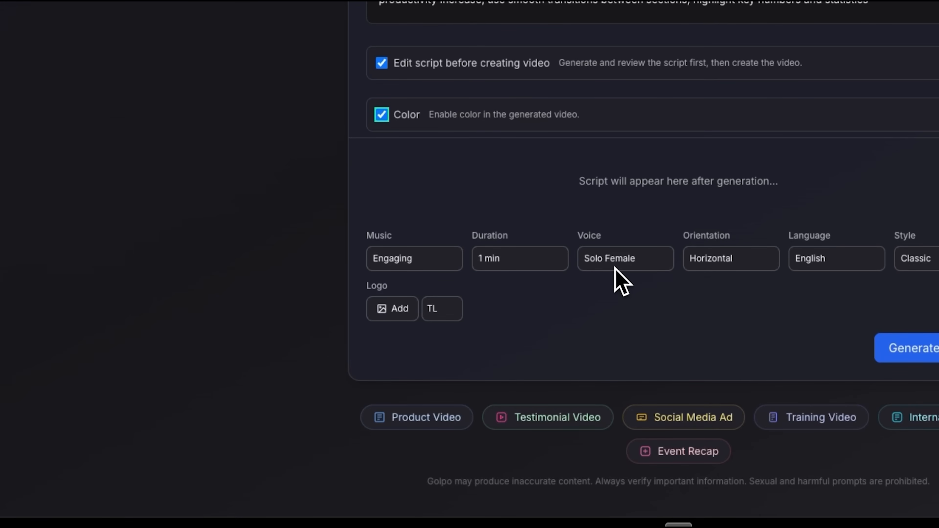
Review voice, orientation and style choices, keeping Solo Female, Horizontal and Classic
left_click(625, 258)
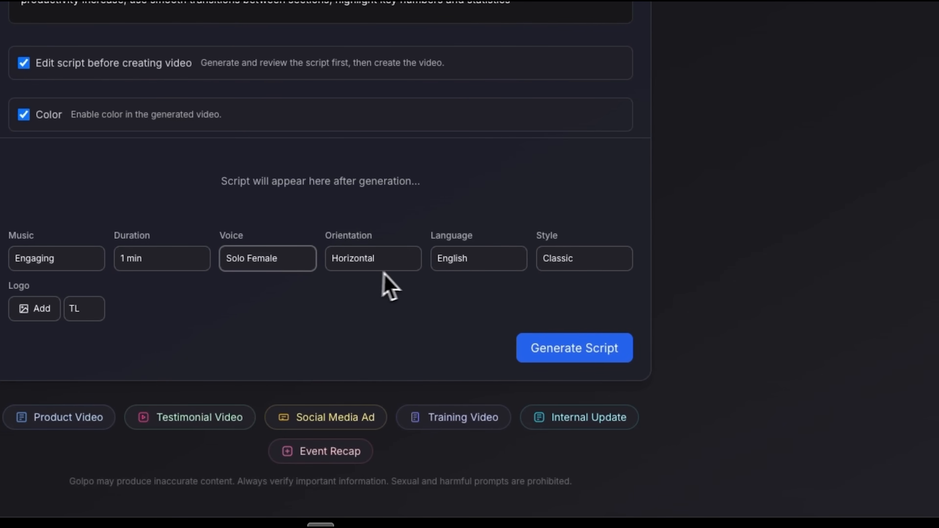
mouse_move(397, 270)
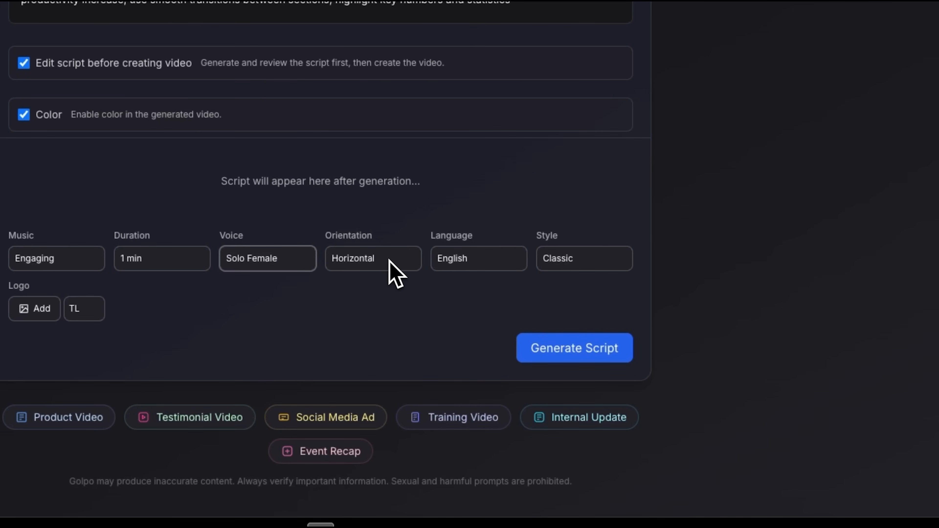
left_click(373, 258)
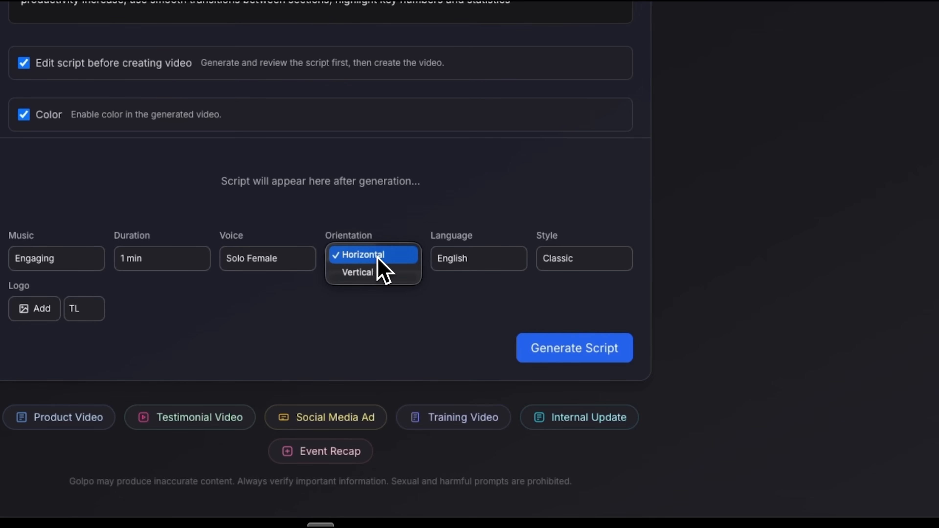
left_click(371, 254)
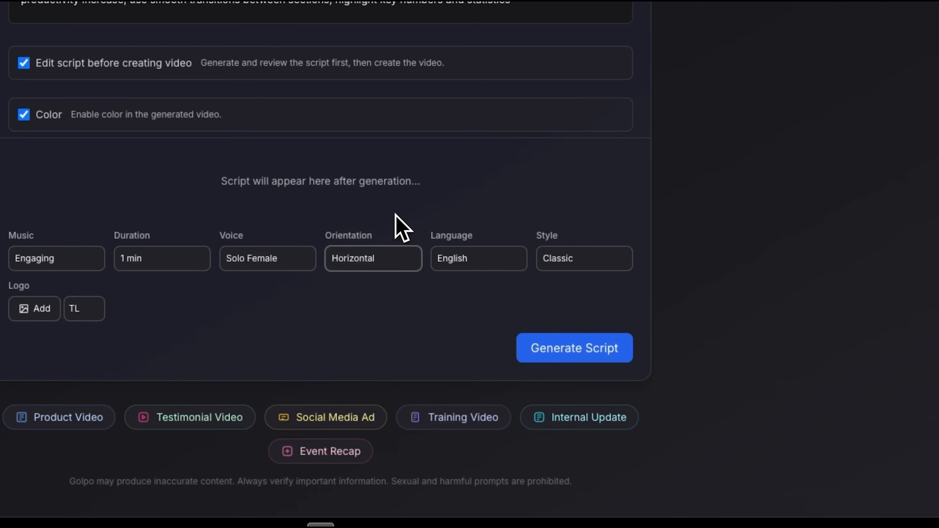
mouse_move(374, 280)
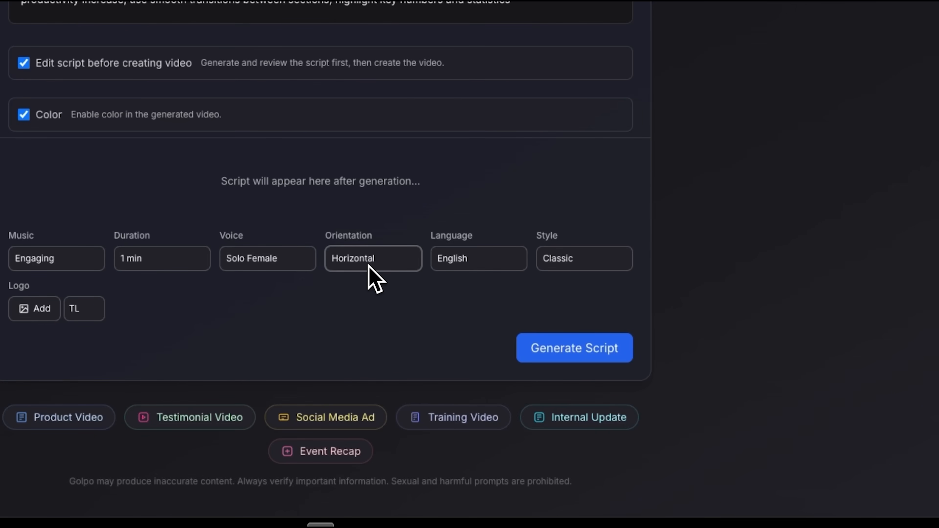
mouse_move(389, 263)
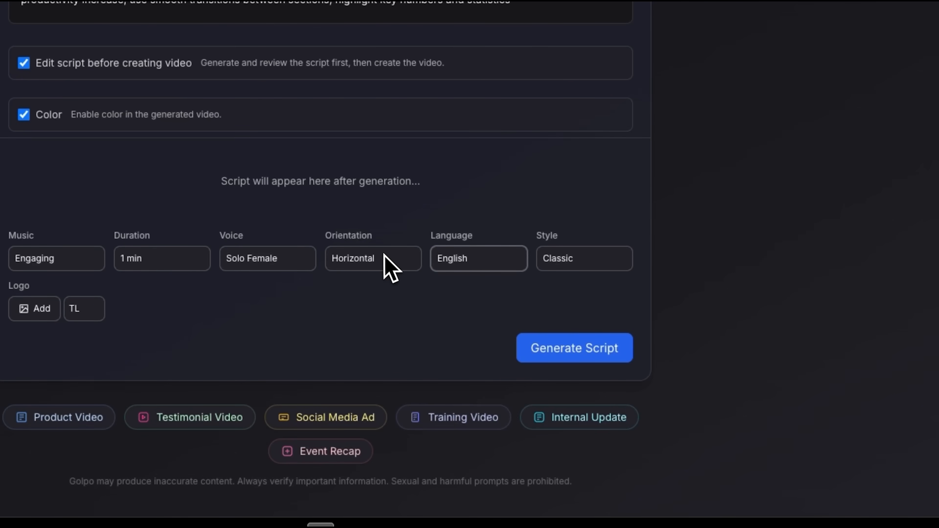
mouse_move(522, 290)
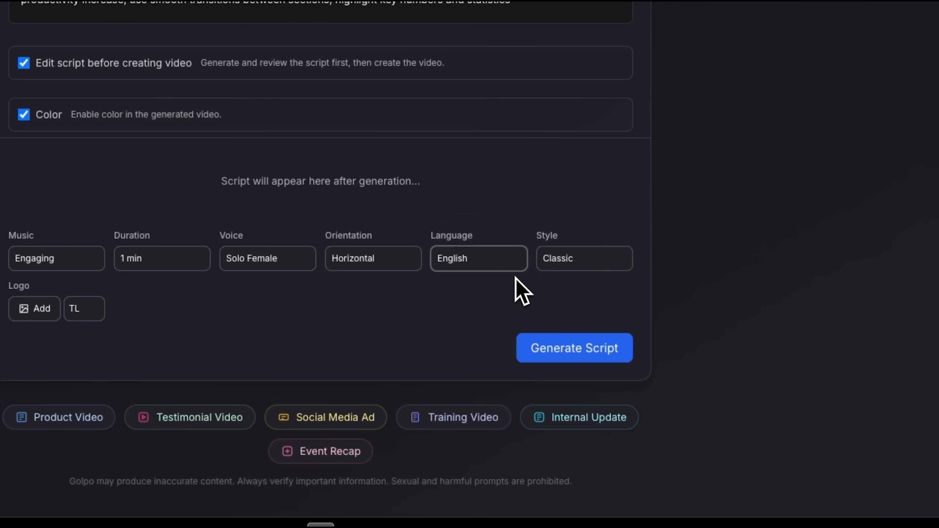
mouse_move(593, 275)
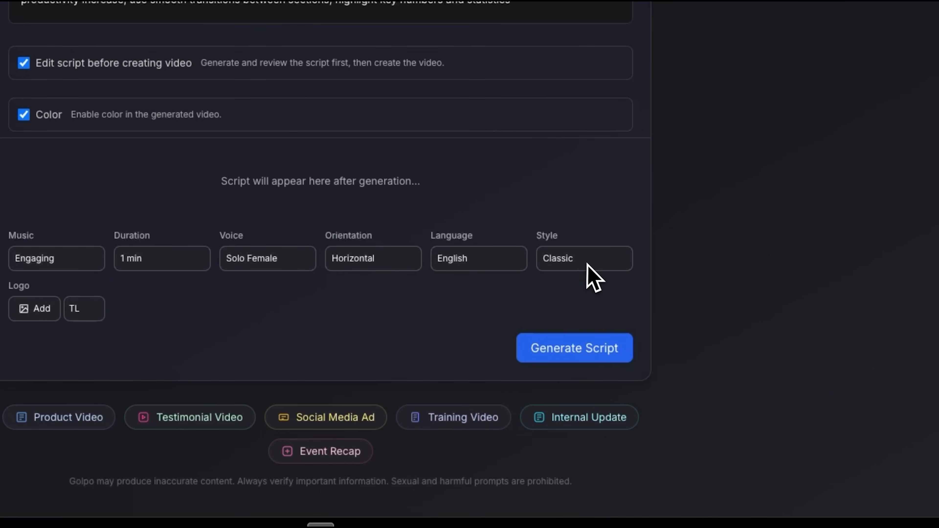
left_click(584, 258)
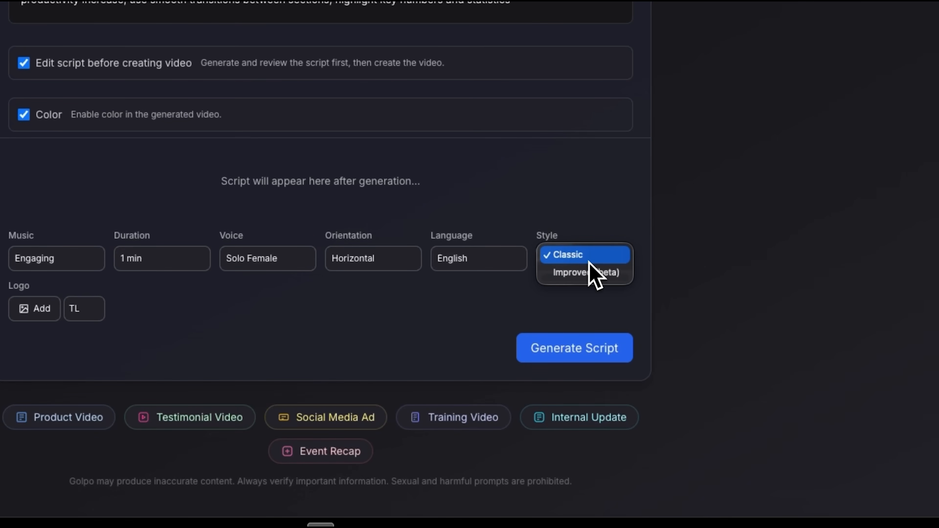
left_click(584, 255)
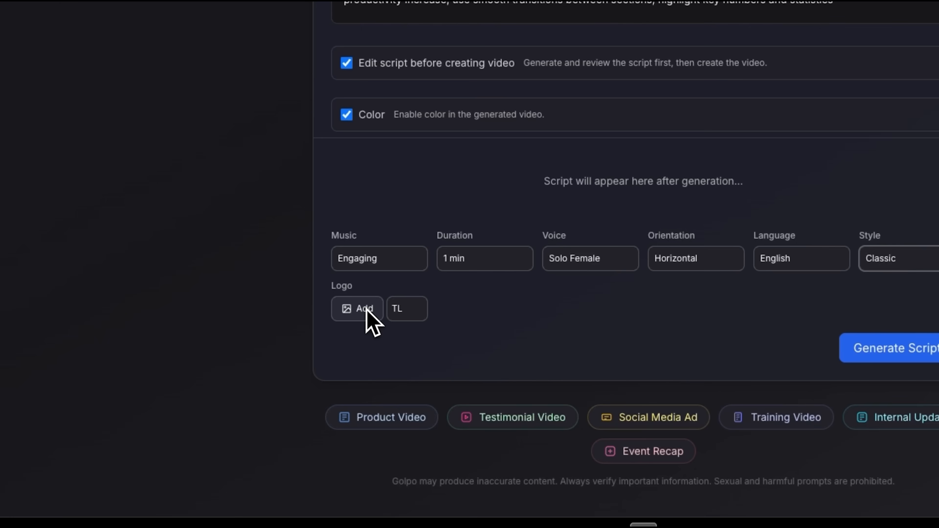
mouse_move(360, 309)
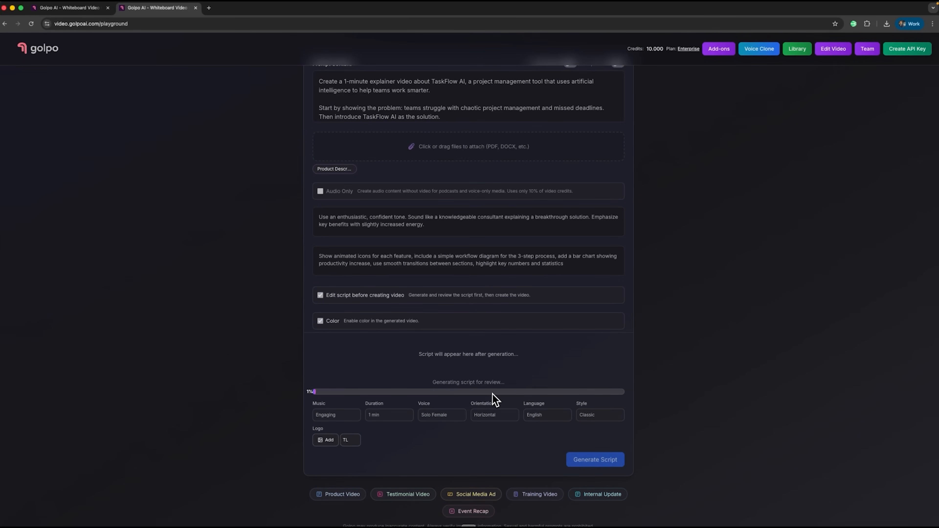
mouse_move(474, 375)
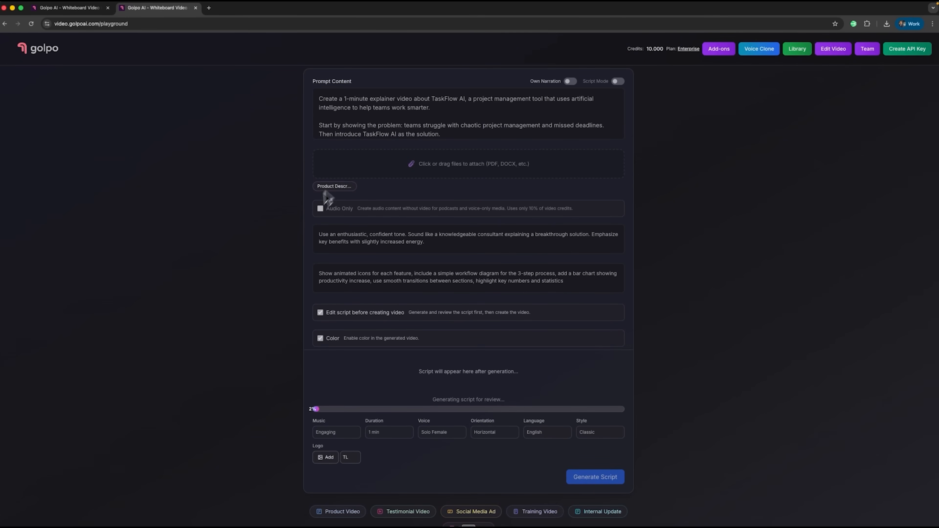
Generate the TaskFlow AI narration script for review before making the video
left_click(594, 477)
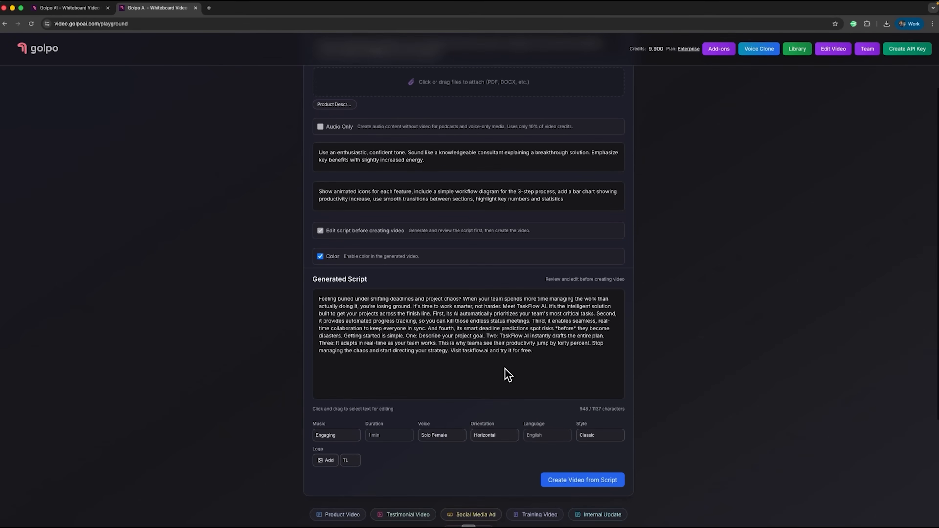
scroll("up", 3)
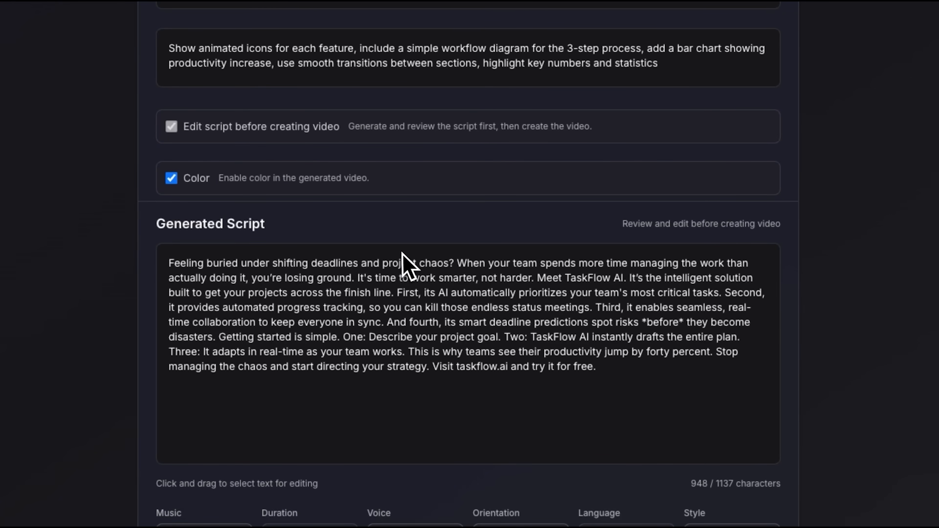
mouse_move(493, 385)
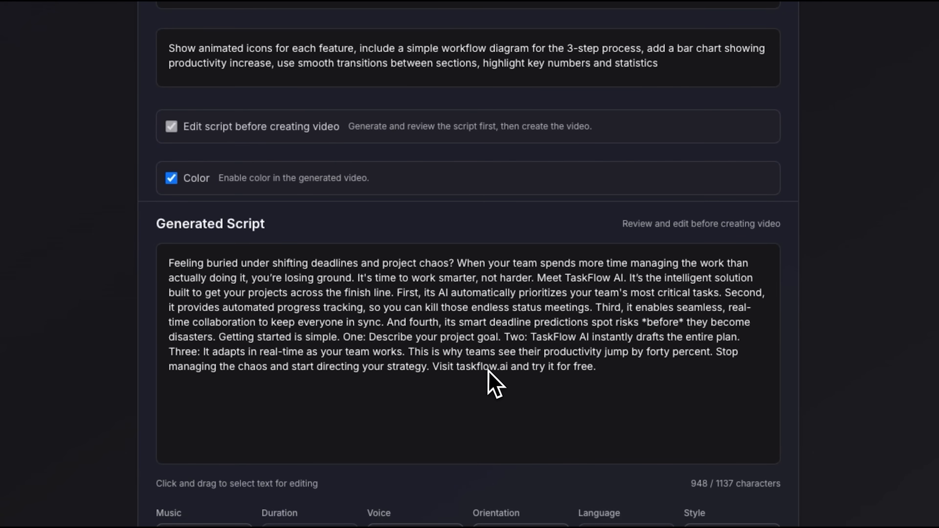
scroll("down", 3)
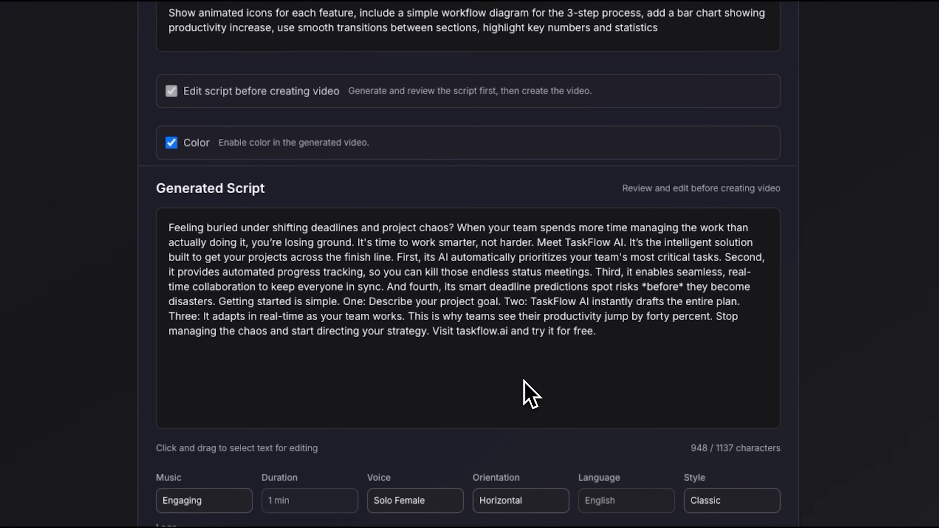
scroll("up", 3)
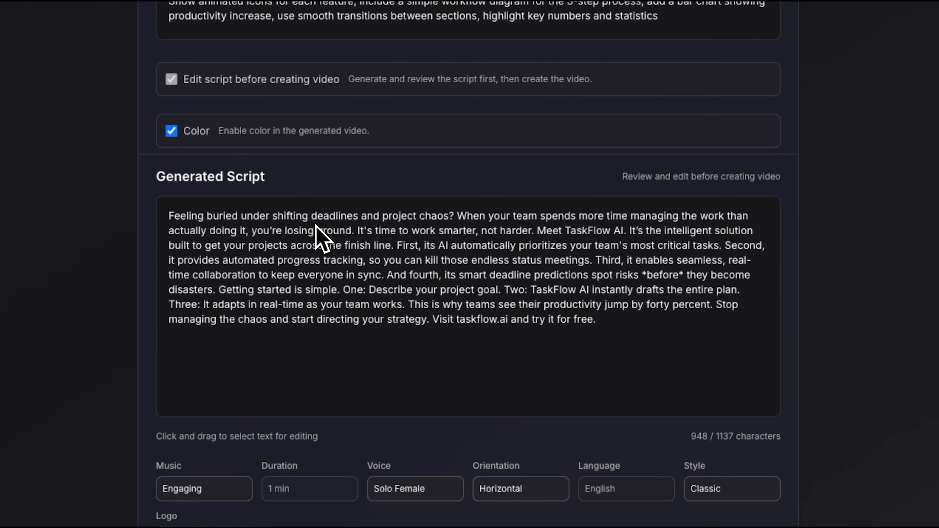
mouse_move(370, 244)
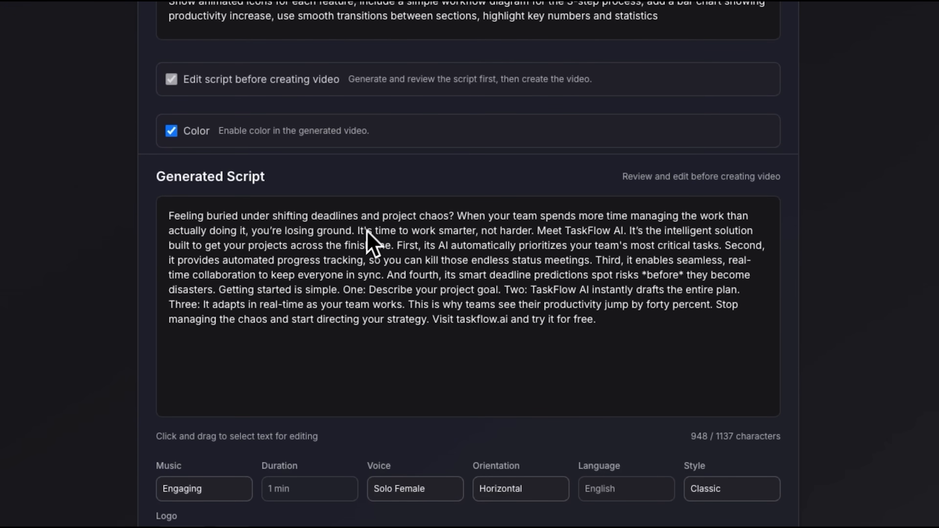
mouse_move(379, 225)
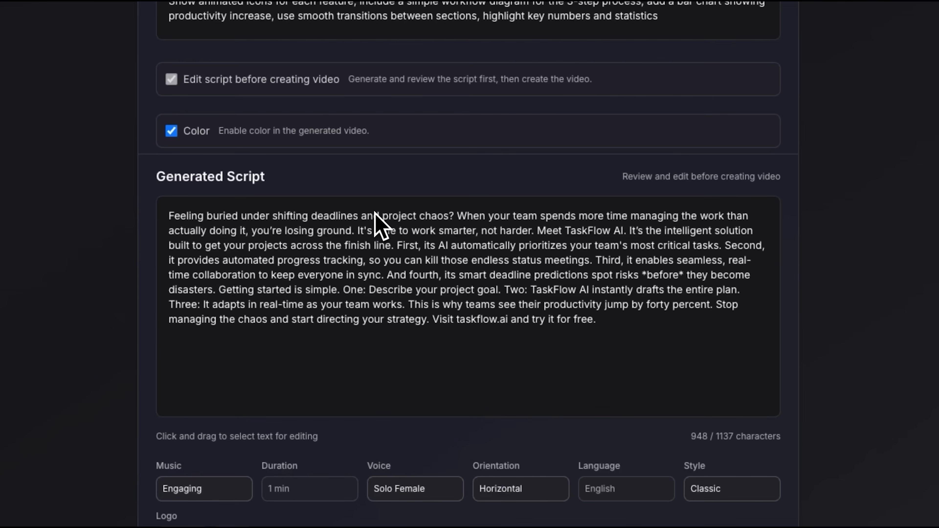
mouse_move(379, 192)
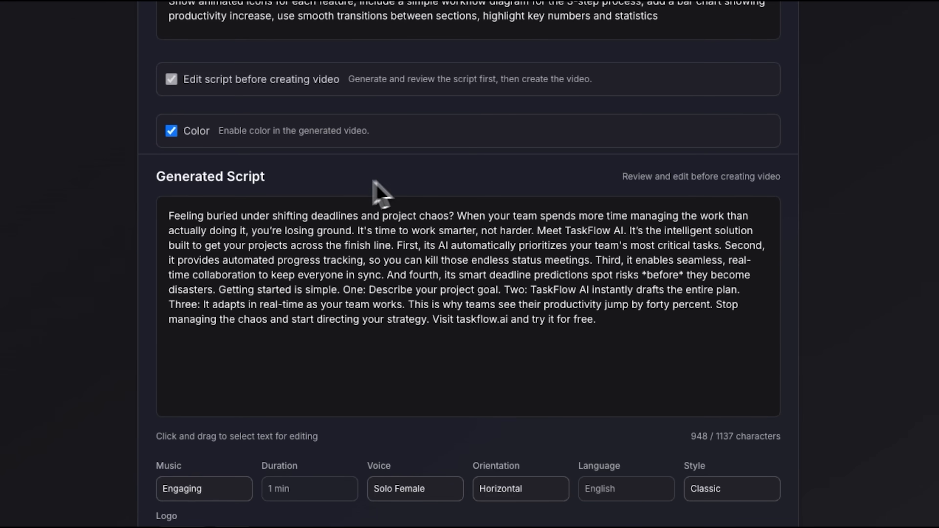
mouse_move(328, 241)
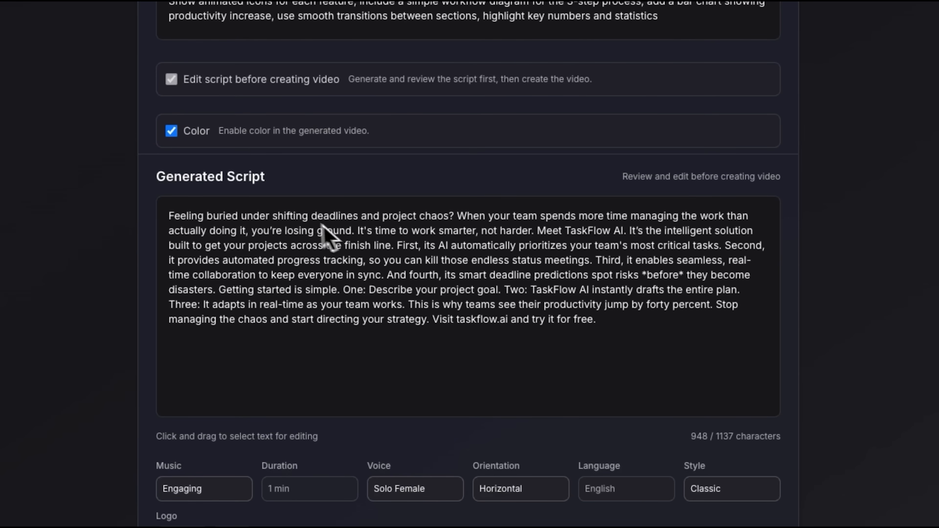
mouse_move(514, 252)
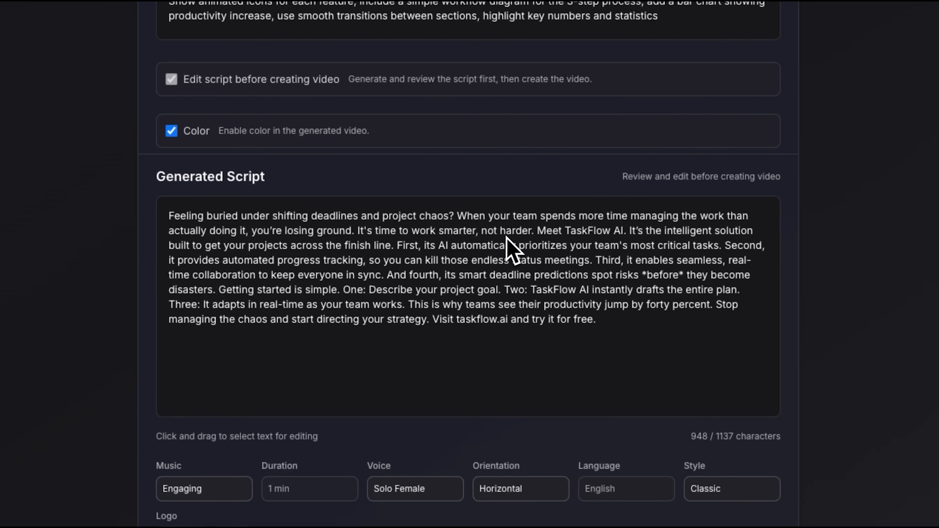
mouse_move(514, 230)
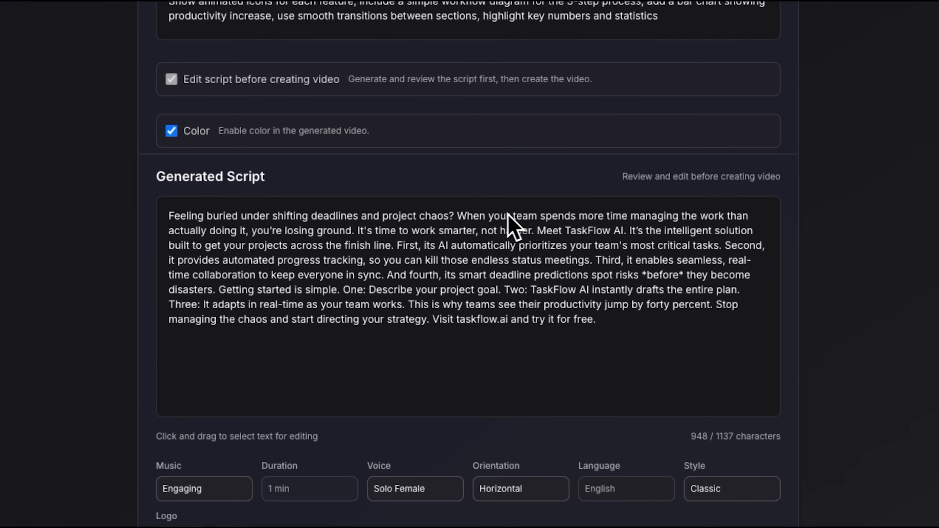
mouse_move(470, 240)
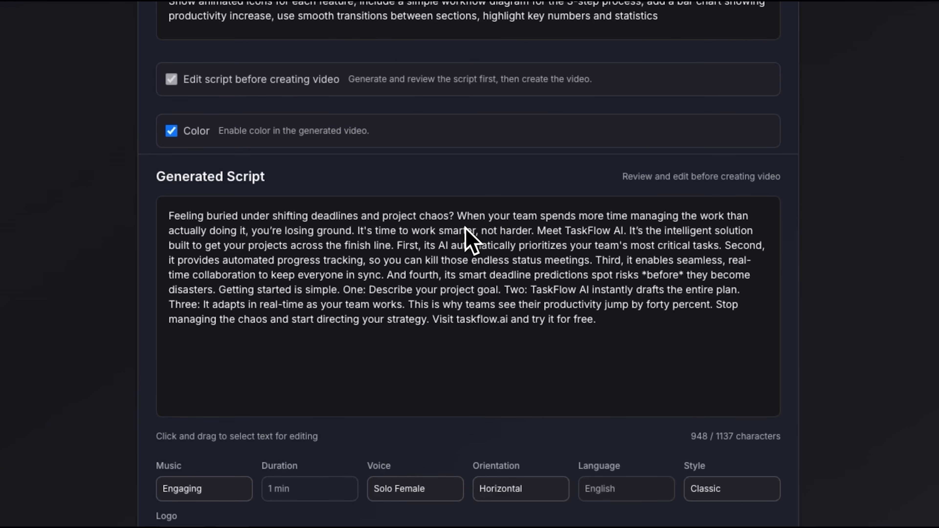
mouse_move(465, 297)
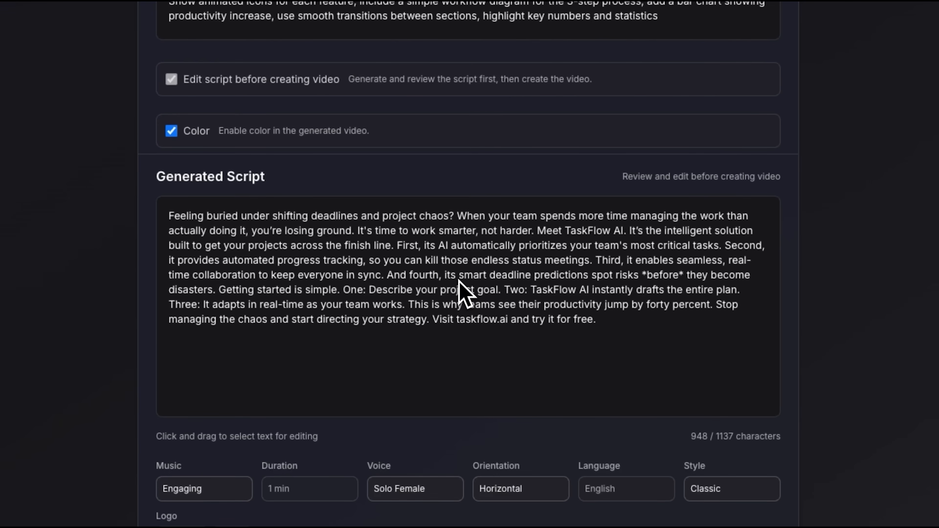
mouse_move(587, 289)
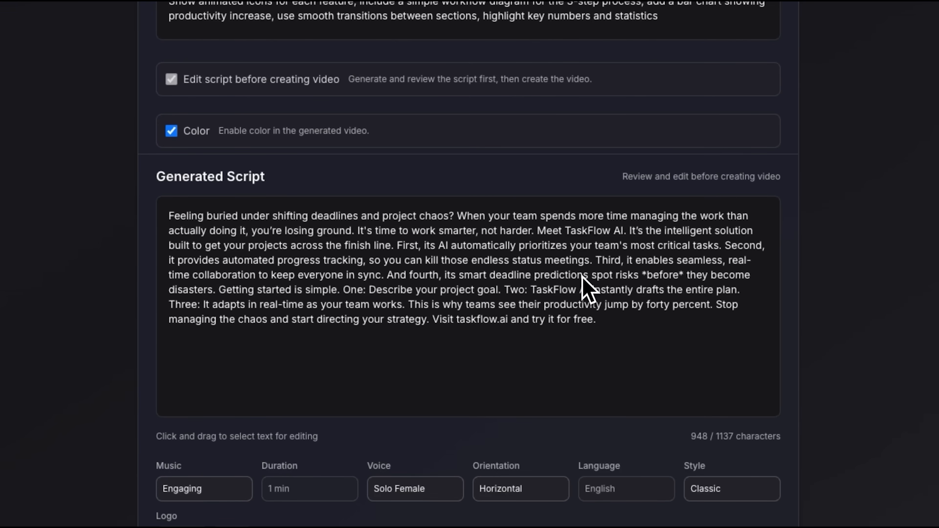
mouse_move(601, 262)
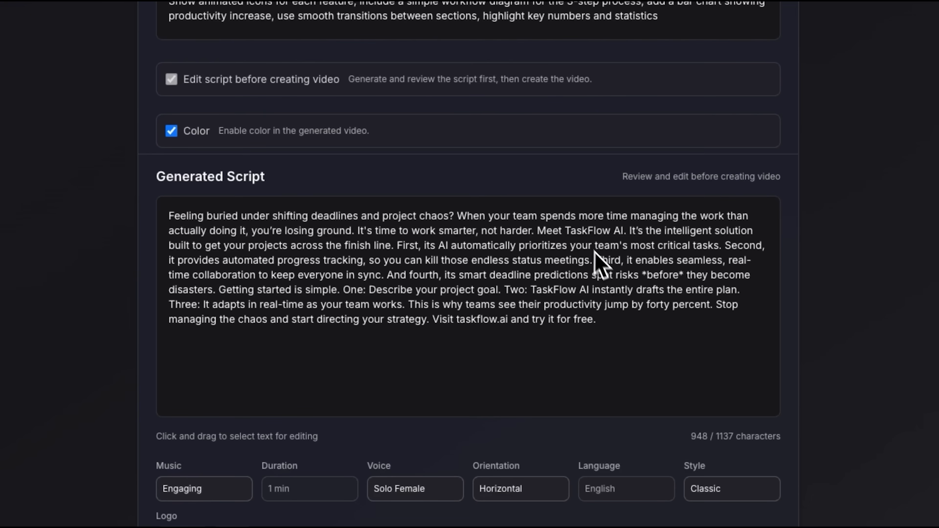
mouse_move(593, 310)
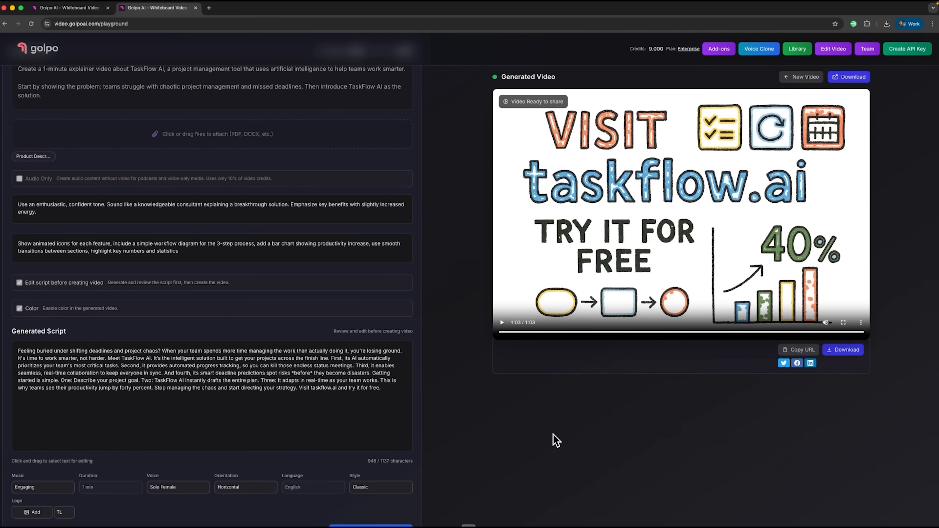
mouse_move(502, 323)
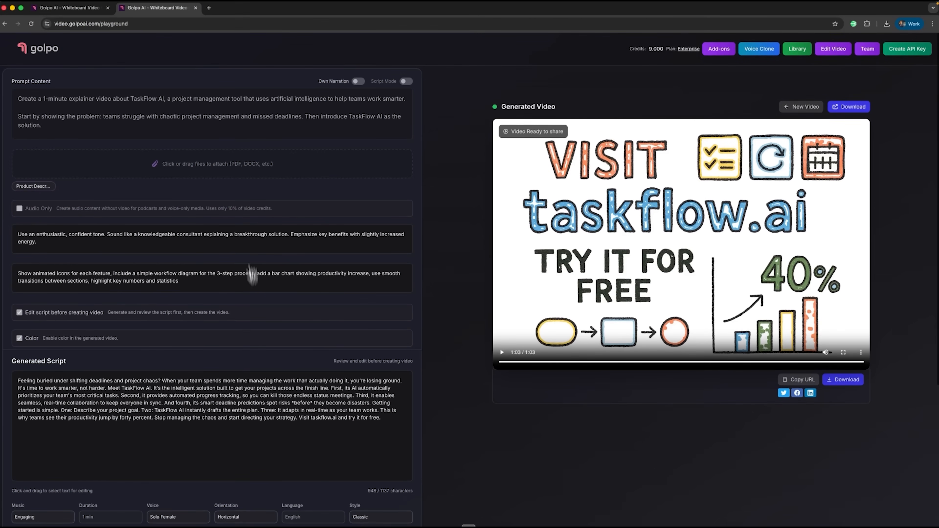
mouse_move(206, 128)
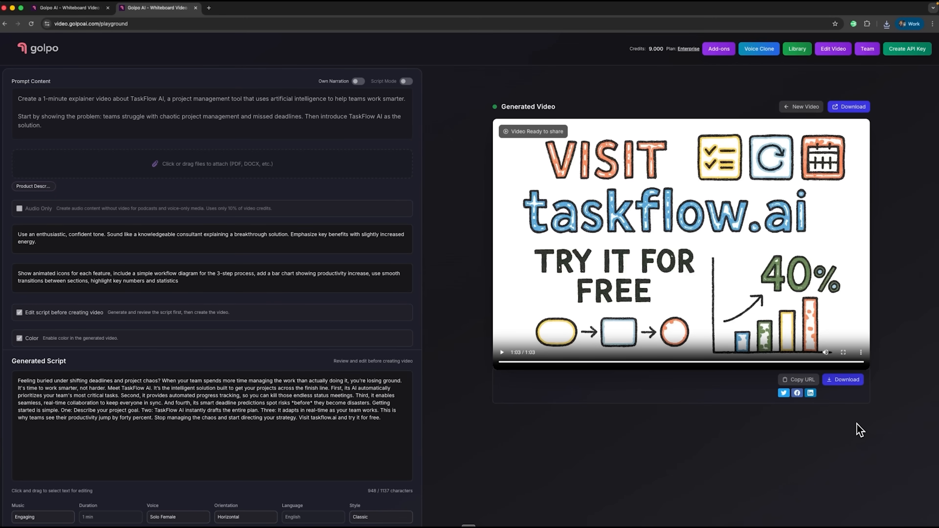
mouse_move(784, 393)
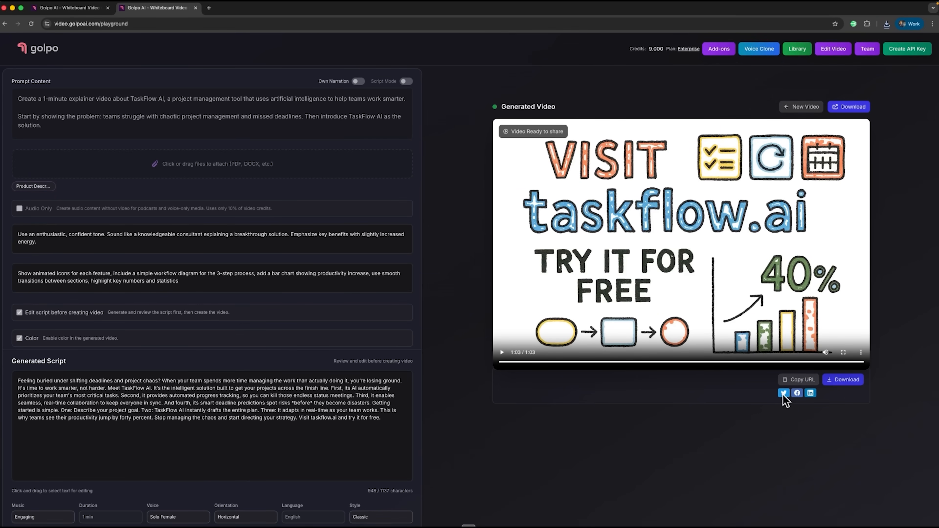
mouse_move(703, 387)
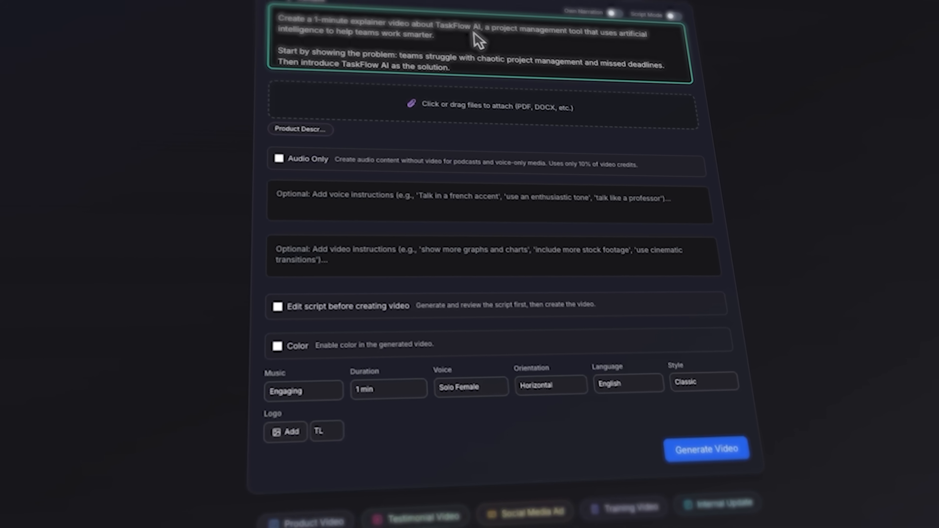
Begin editing the TaskFlow AI prompt text in the fresh playground form
left_click(706, 449)
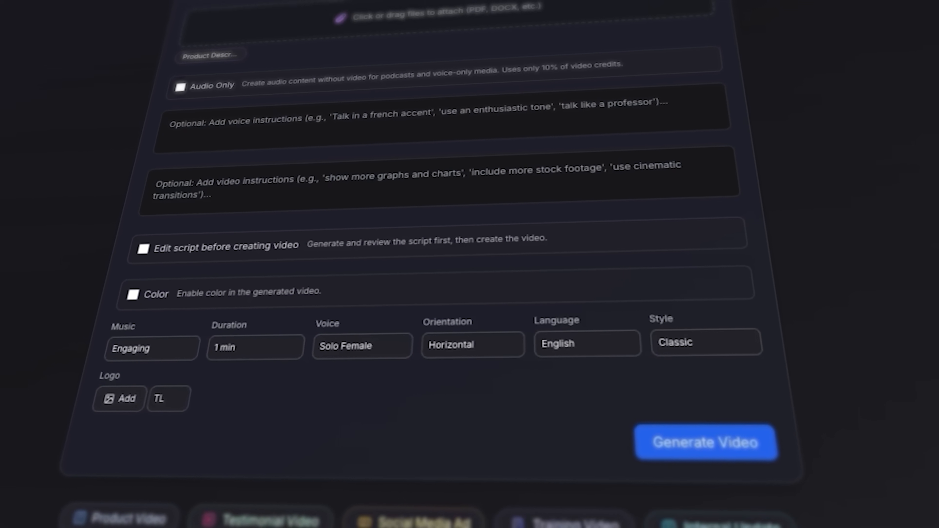
scroll("up", 3)
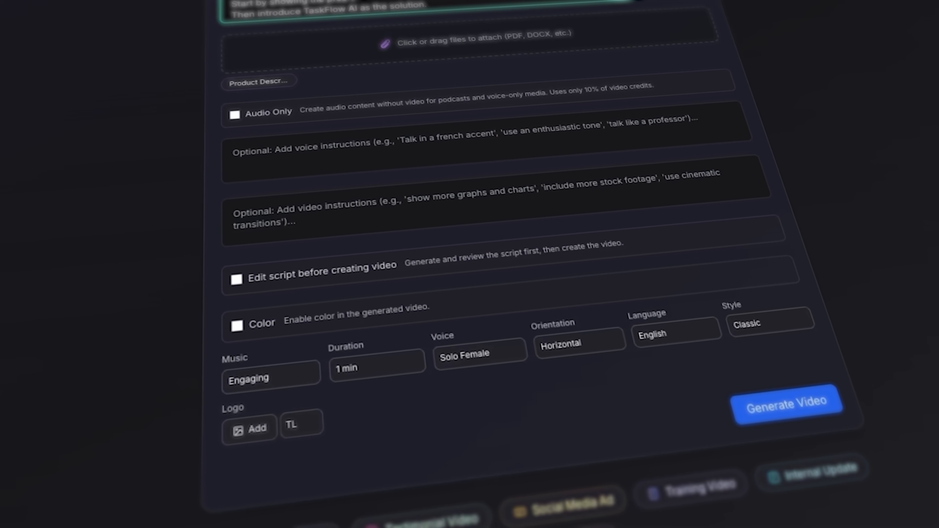